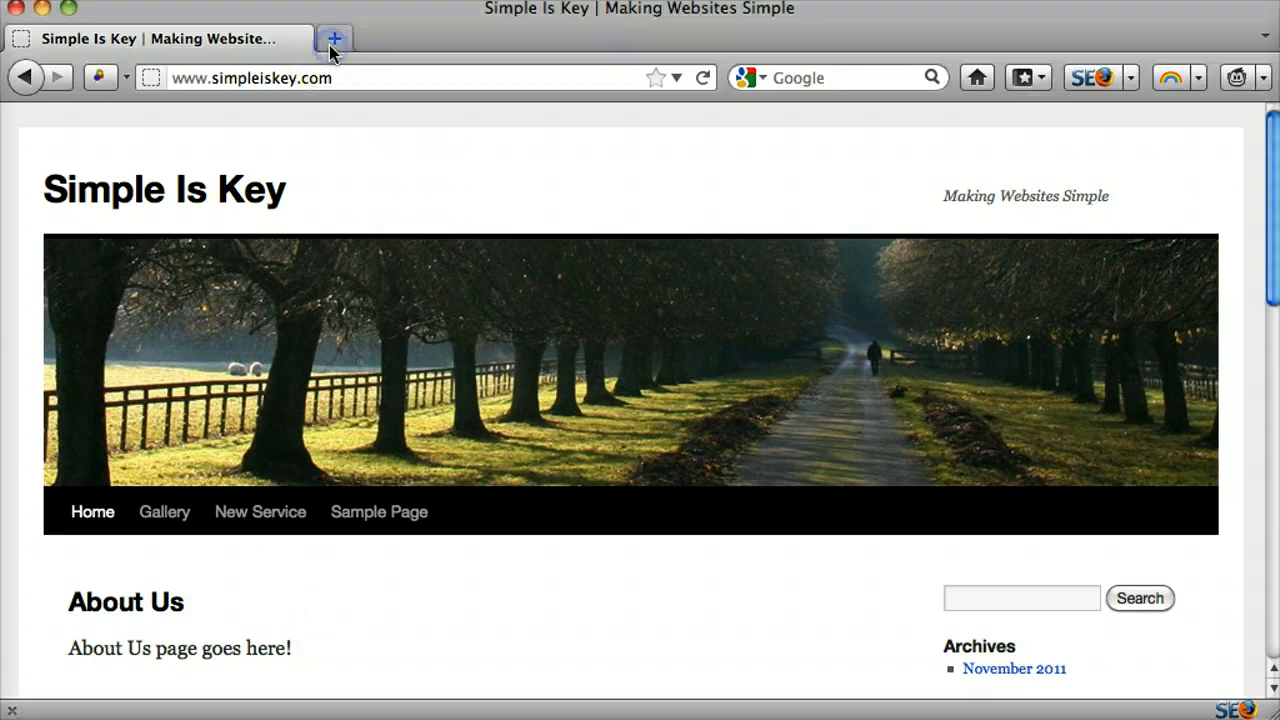
Step: Load the Mozilla home page in a new tab and look it over
left_click(336, 38)
type("www.mo")
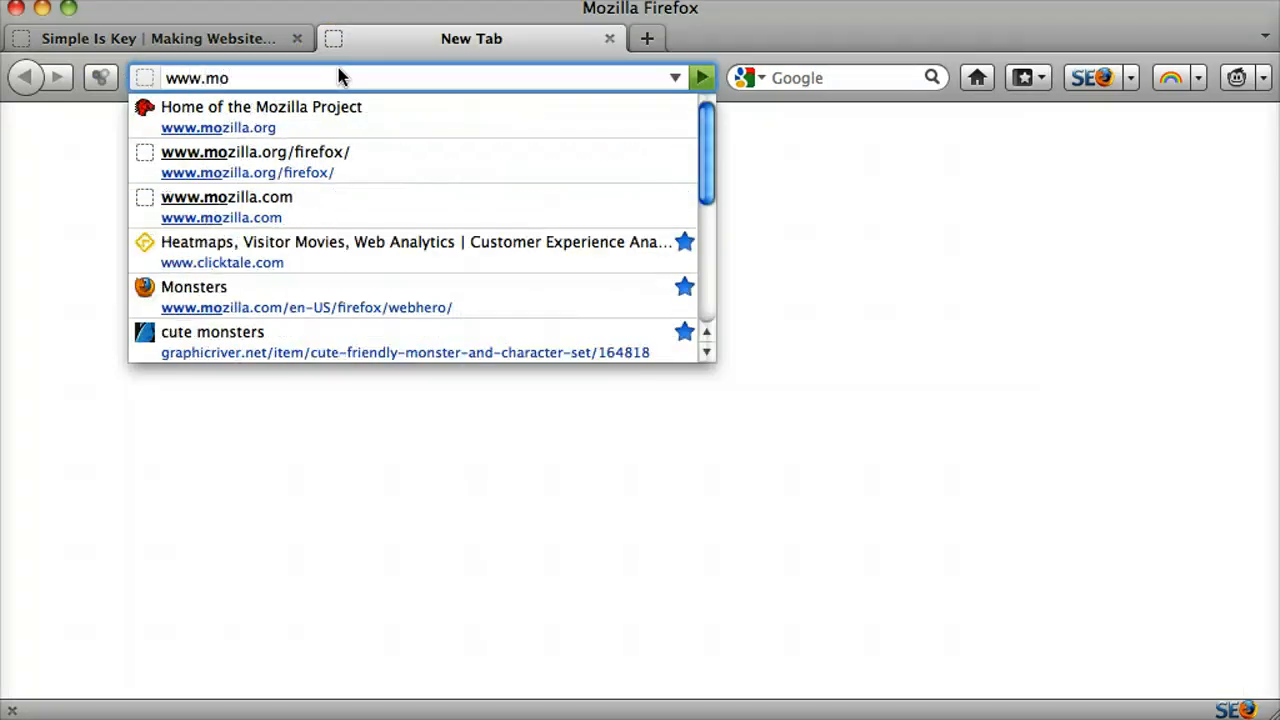
left_click(260, 116)
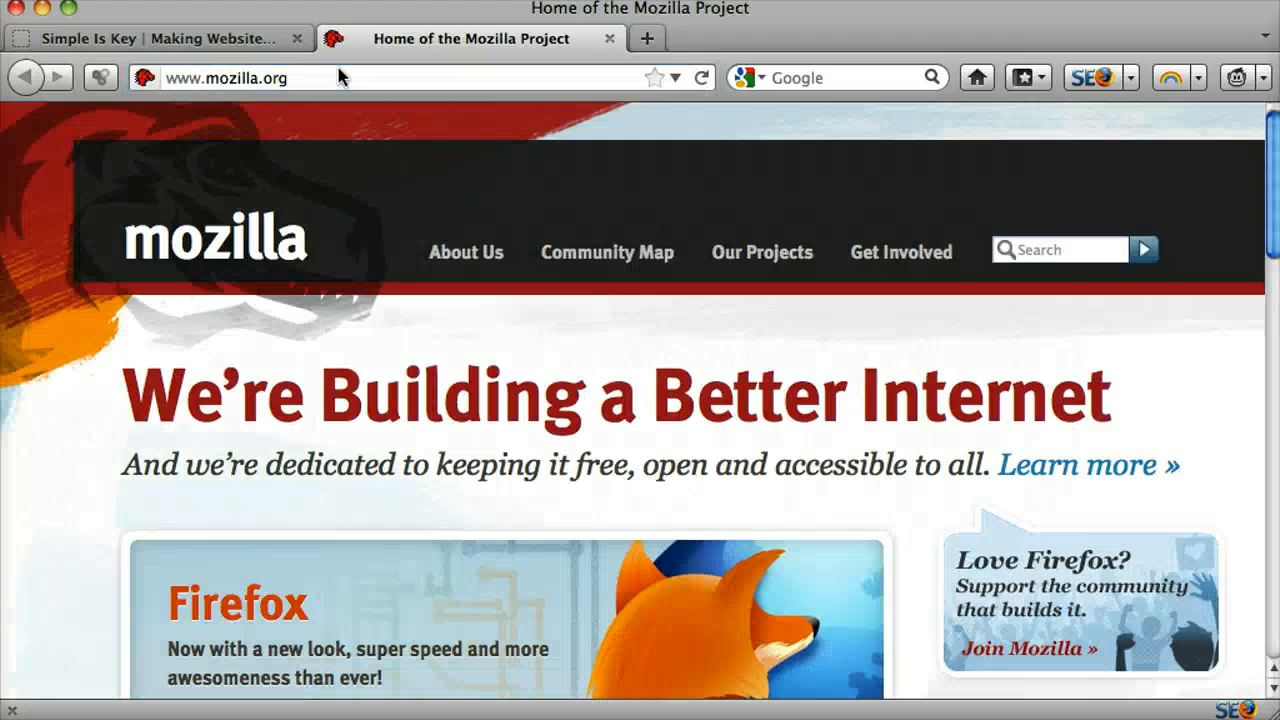
scroll("down", 3)
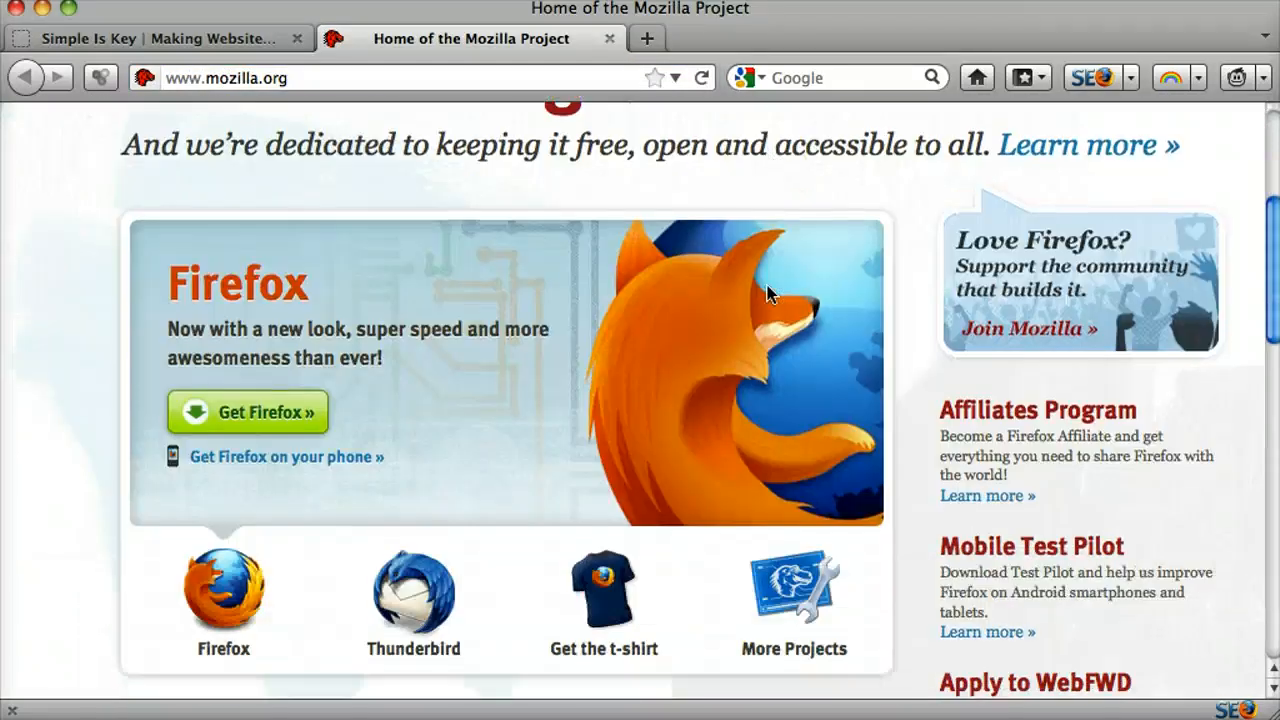
scroll("up", 3)
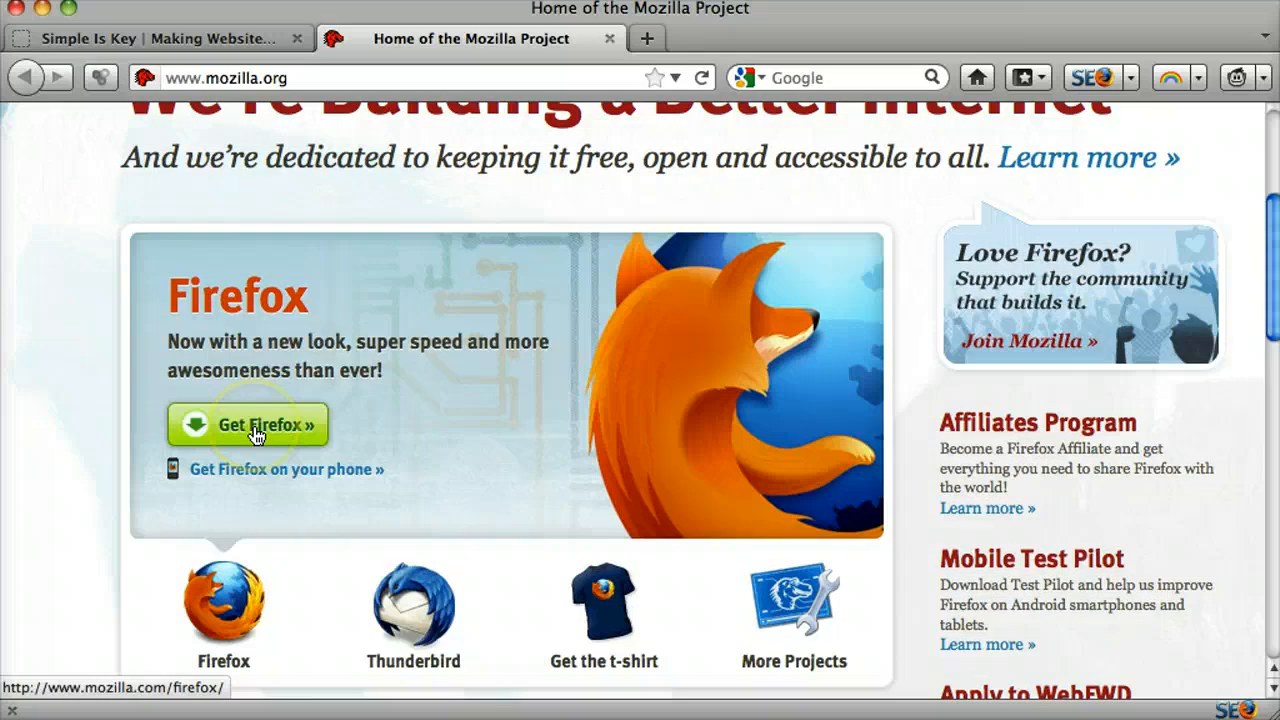
Step: Follow Get Firefox to the Firefox page confirming the browser is up to date
left_click(256, 424)
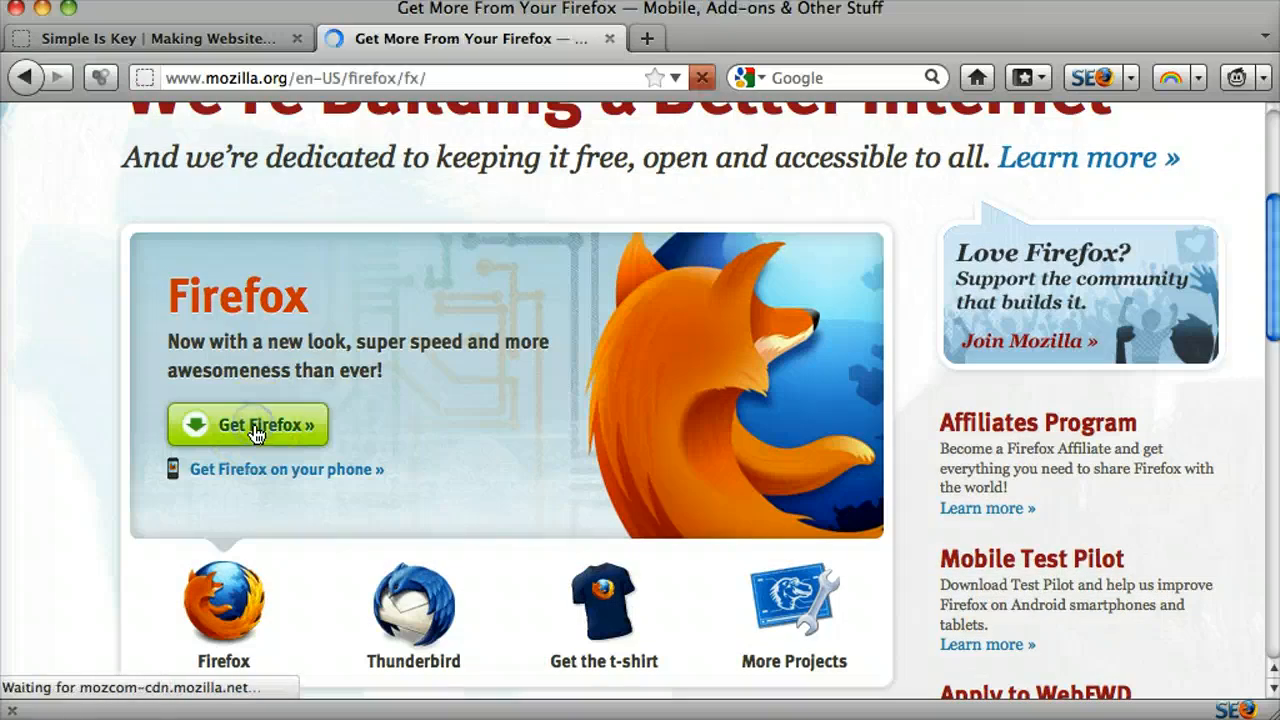
left_click(248, 424)
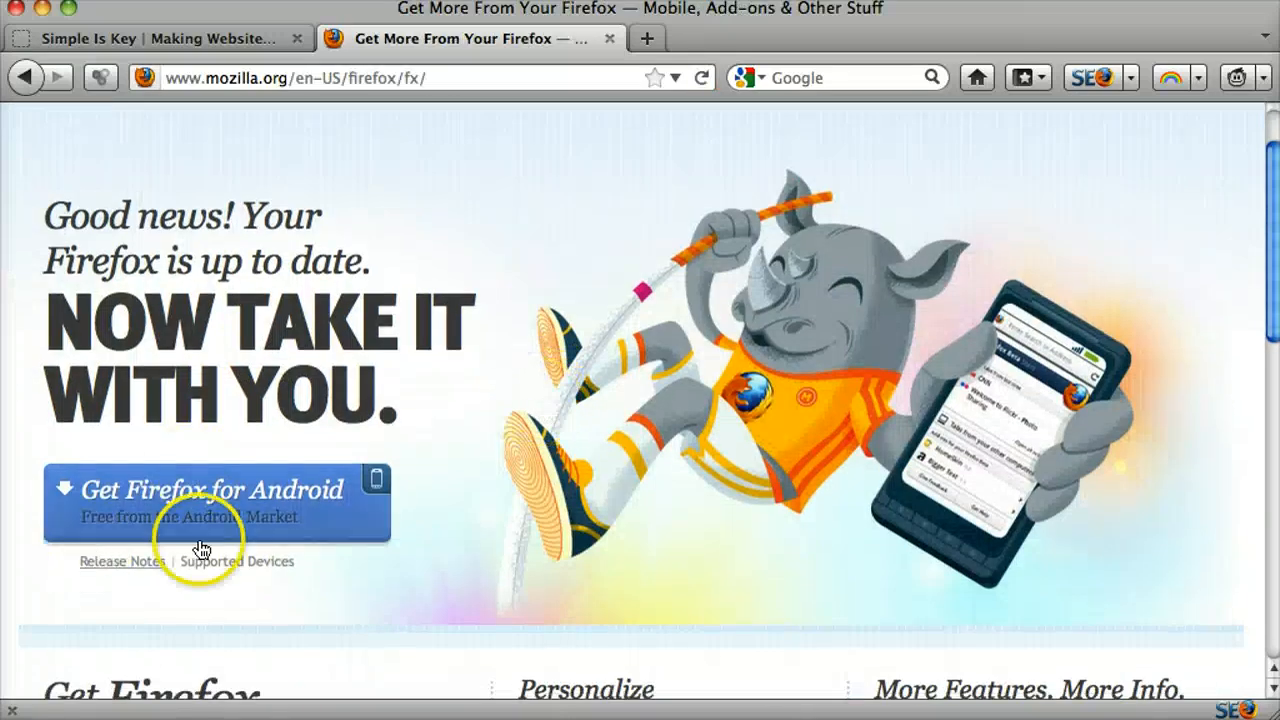
scroll("down", 3)
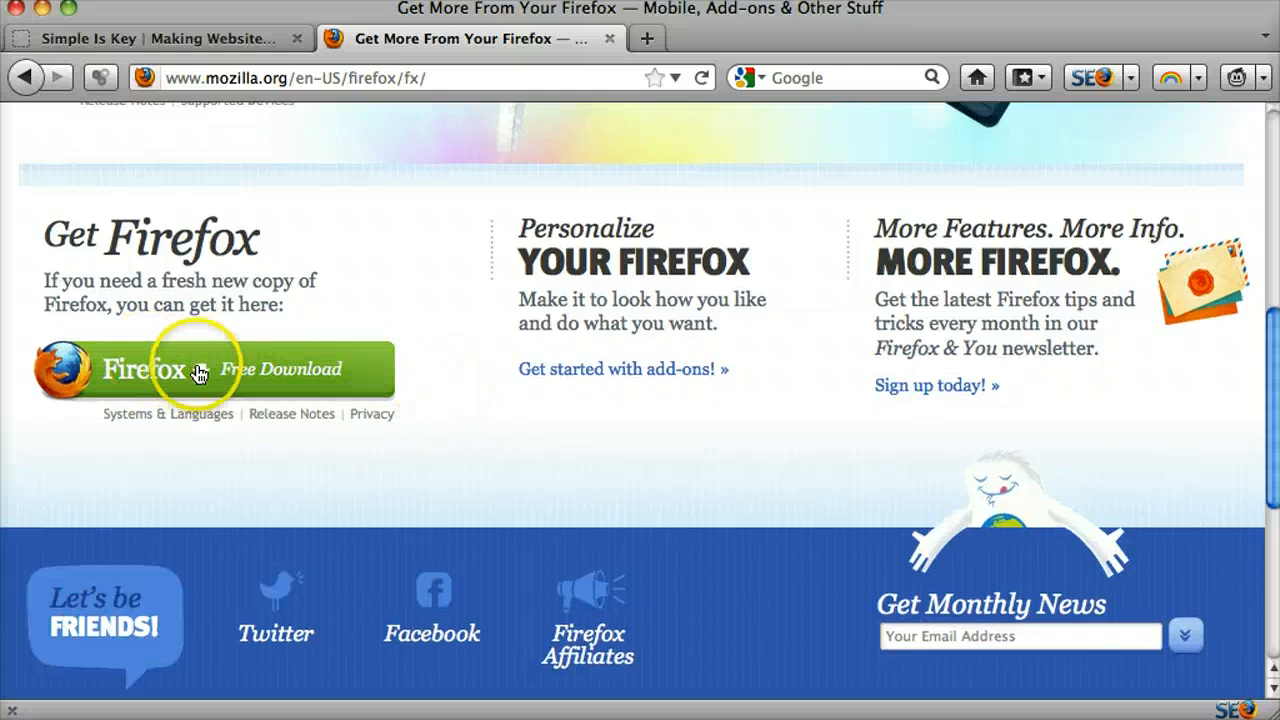
mouse_move(368, 378)
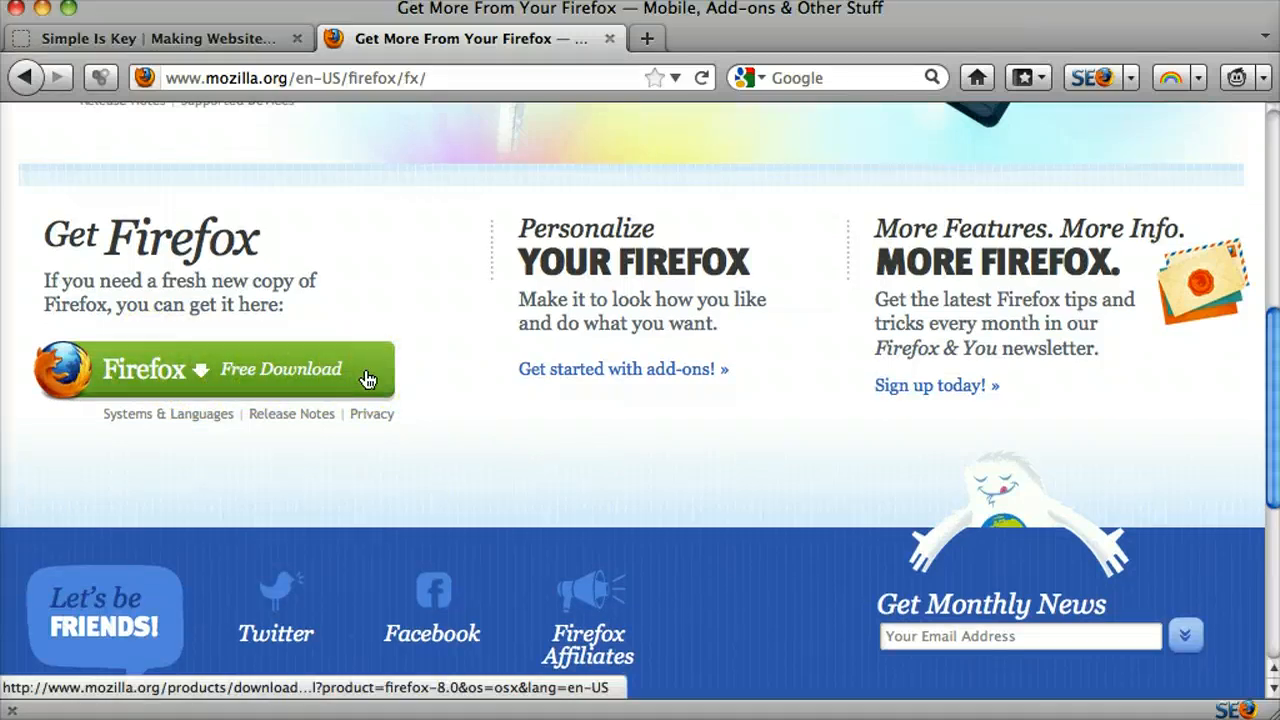
scroll("up", 3)
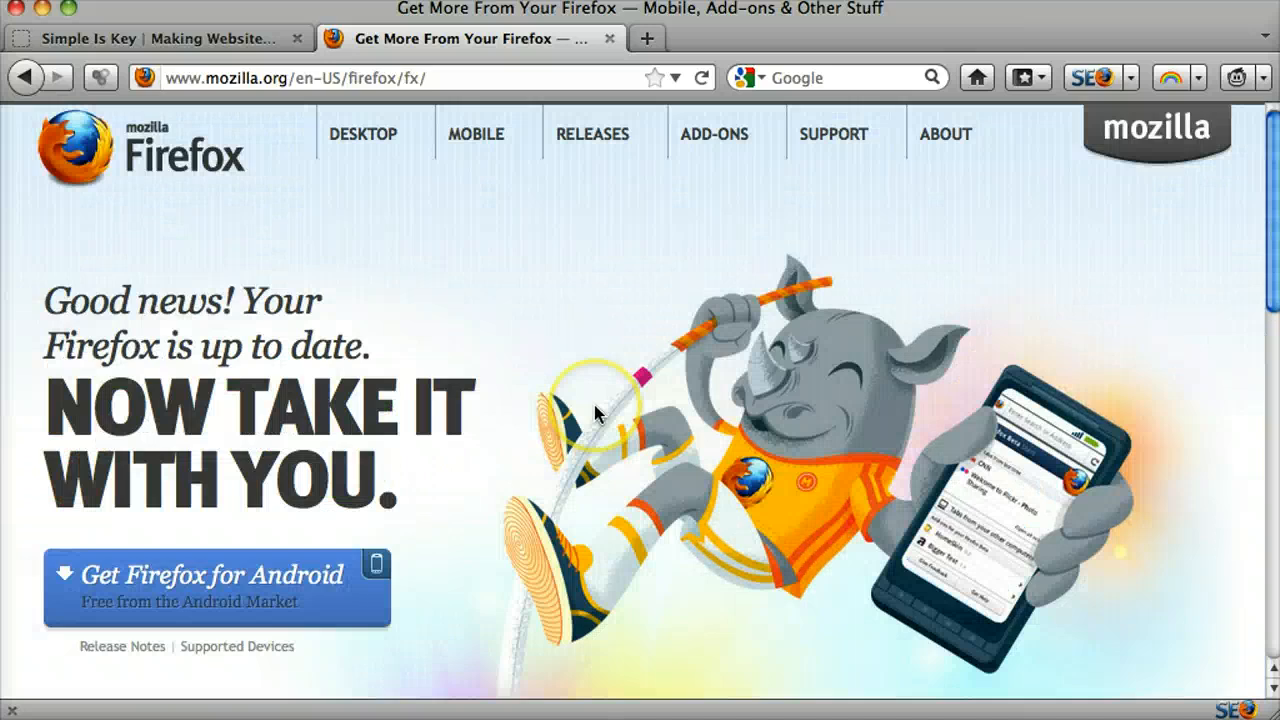
mouse_move(196, 268)
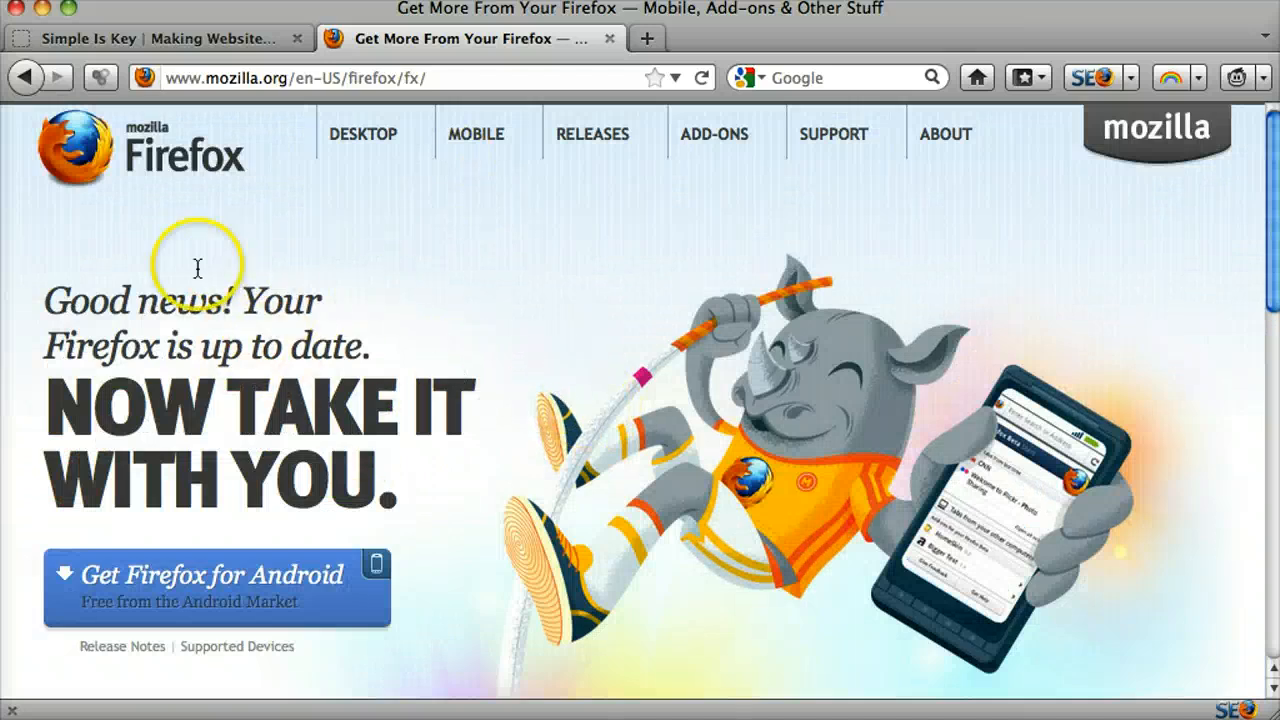
mouse_move(336, 198)
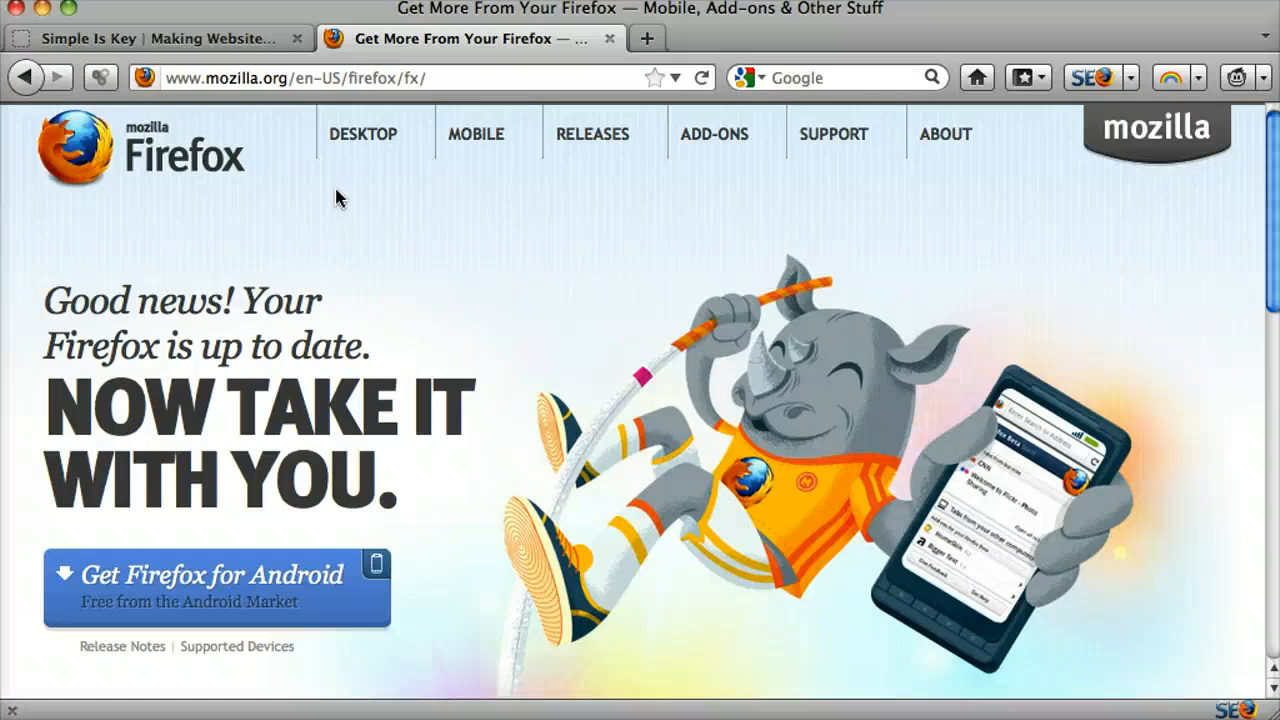
mouse_move(164, 20)
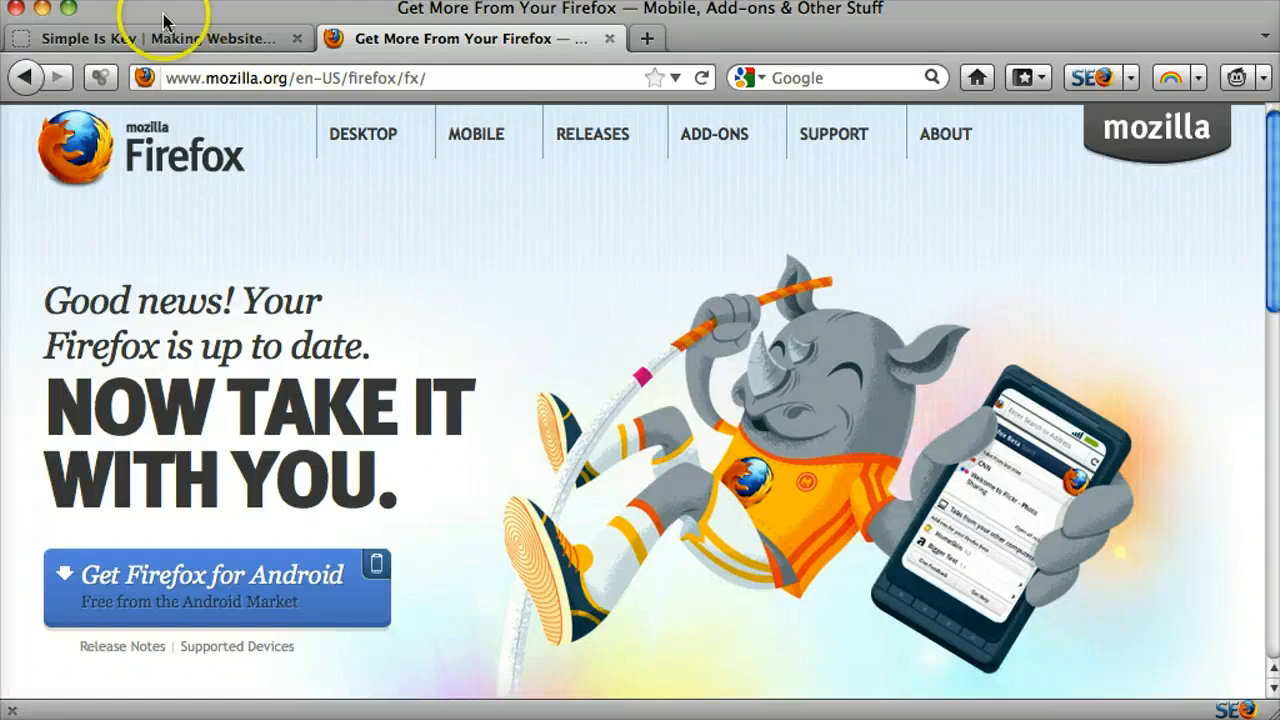
mouse_move(610, 38)
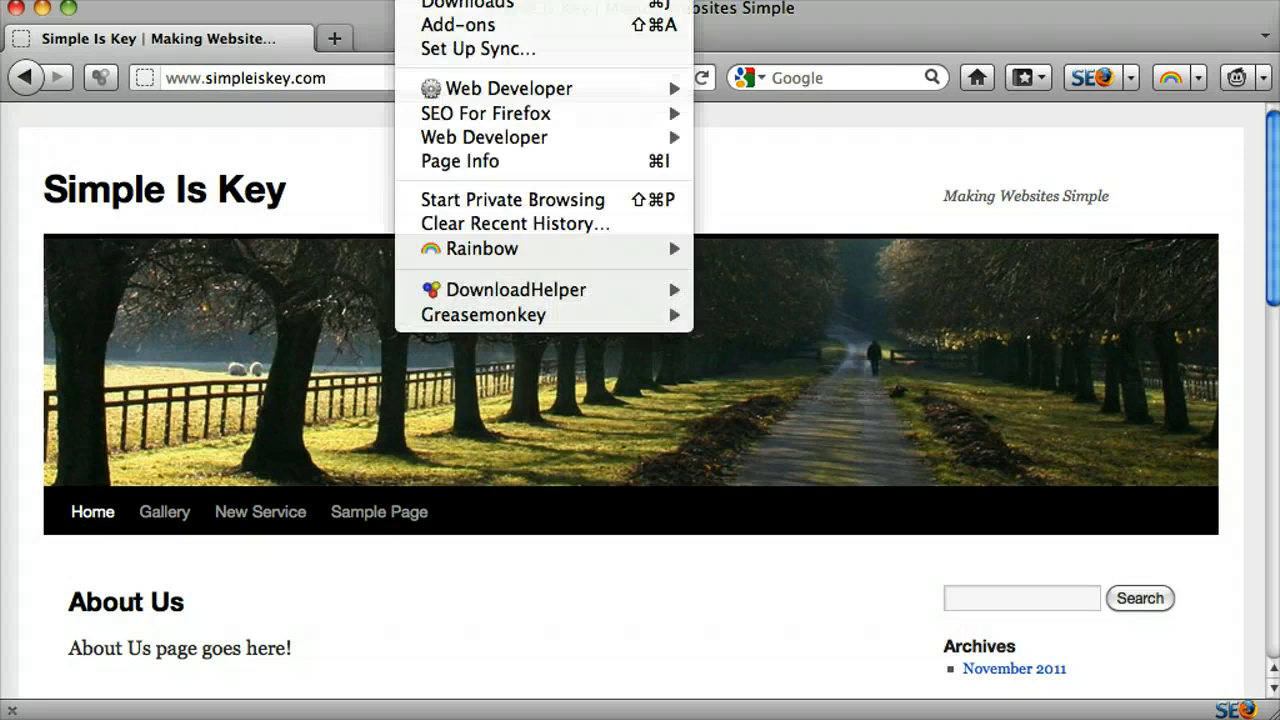
mouse_move(458, 24)
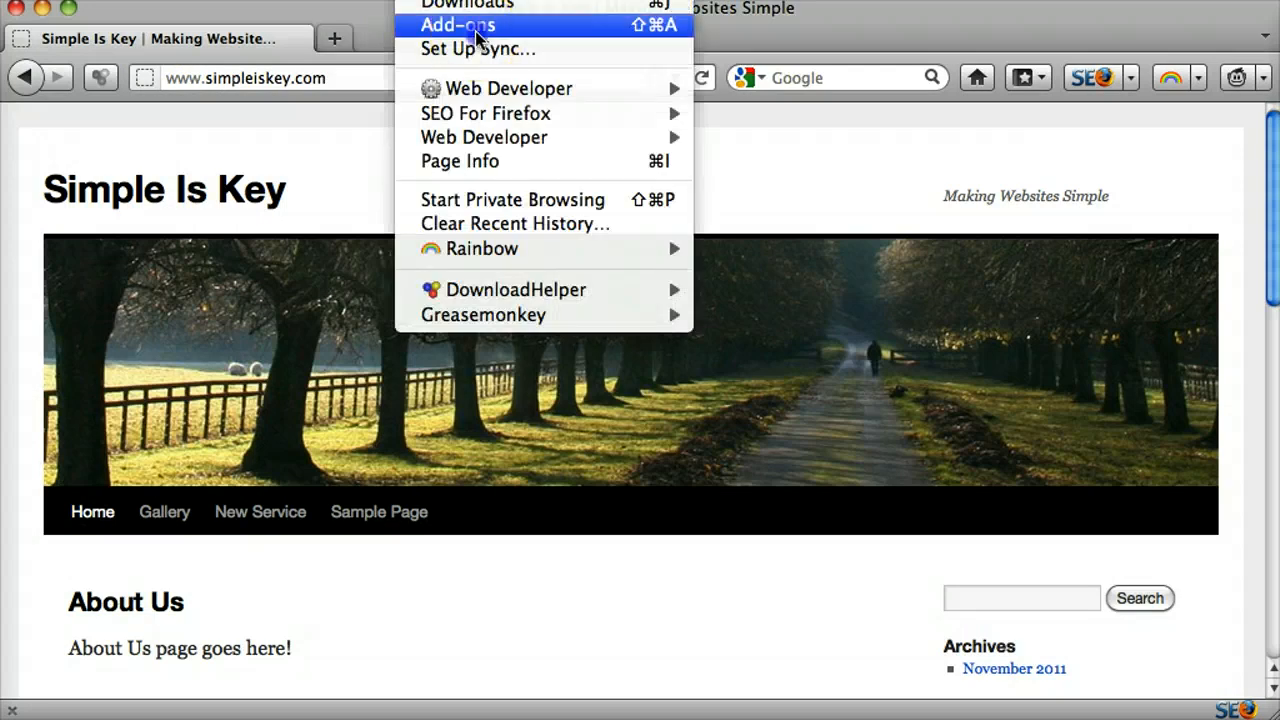
Step: Search the Add-ons Manager's available add-ons for 'firebug'
left_click(458, 24)
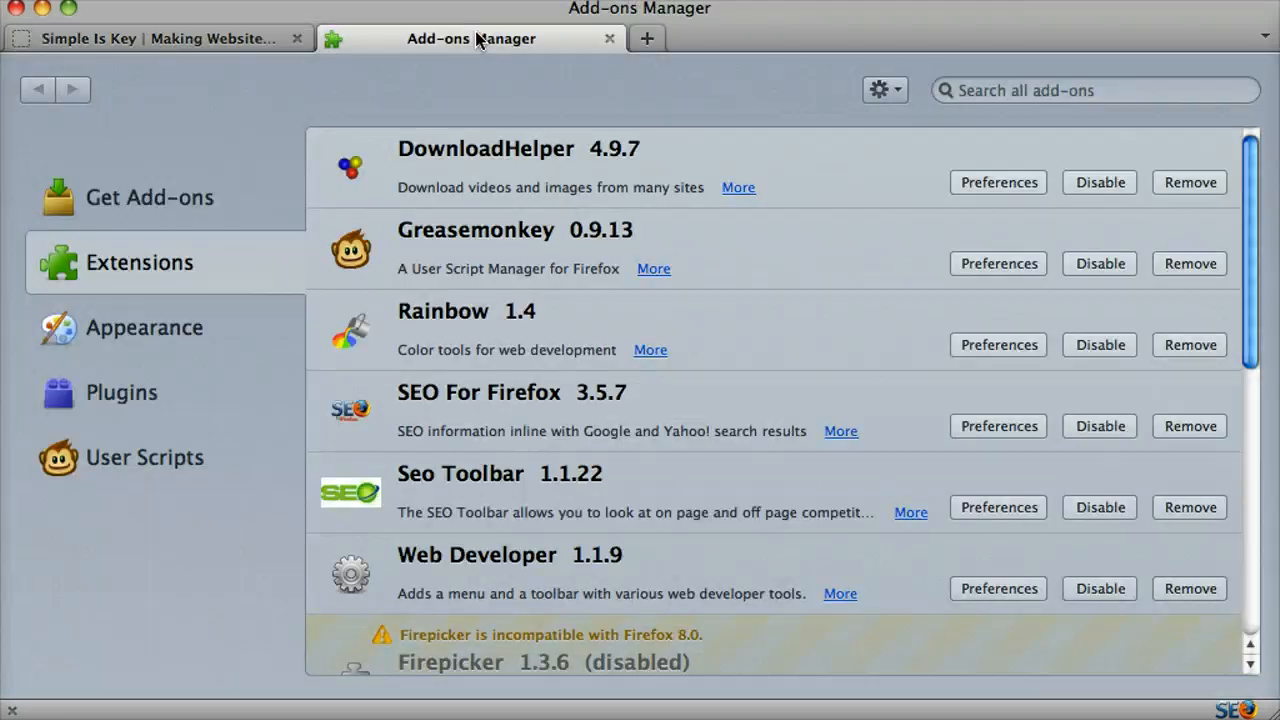
mouse_move(144, 204)
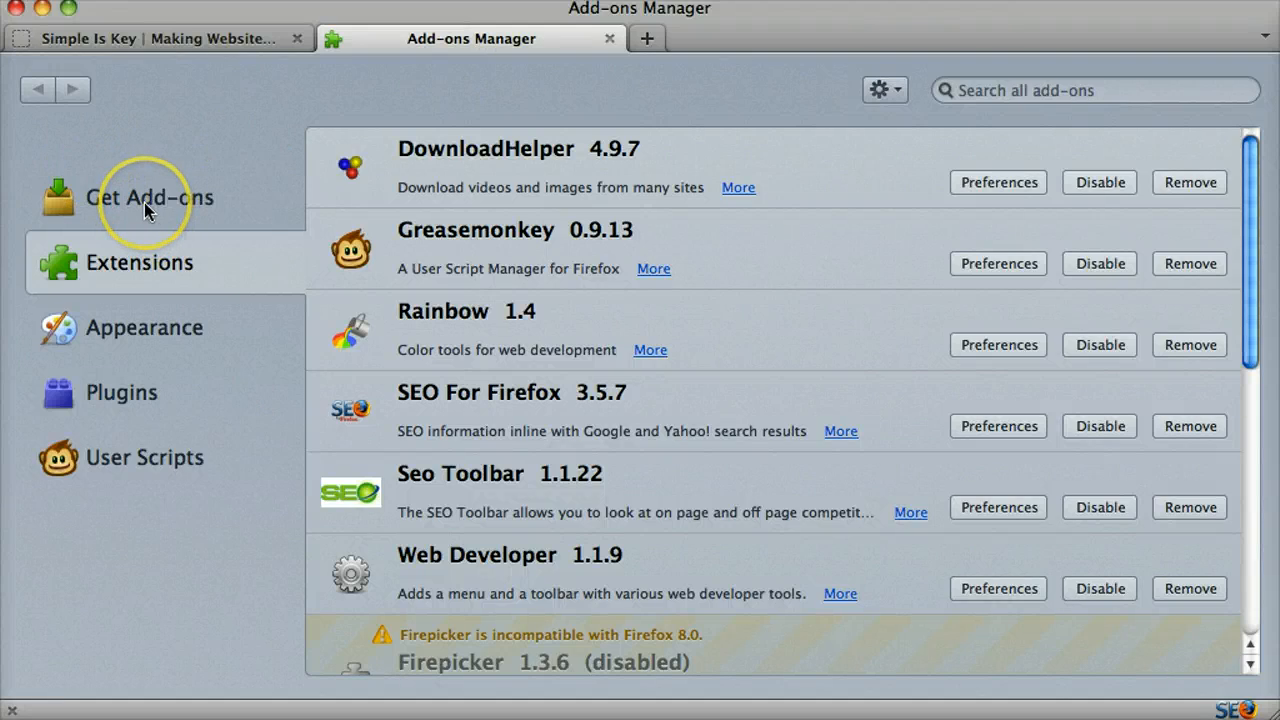
left_click(148, 198)
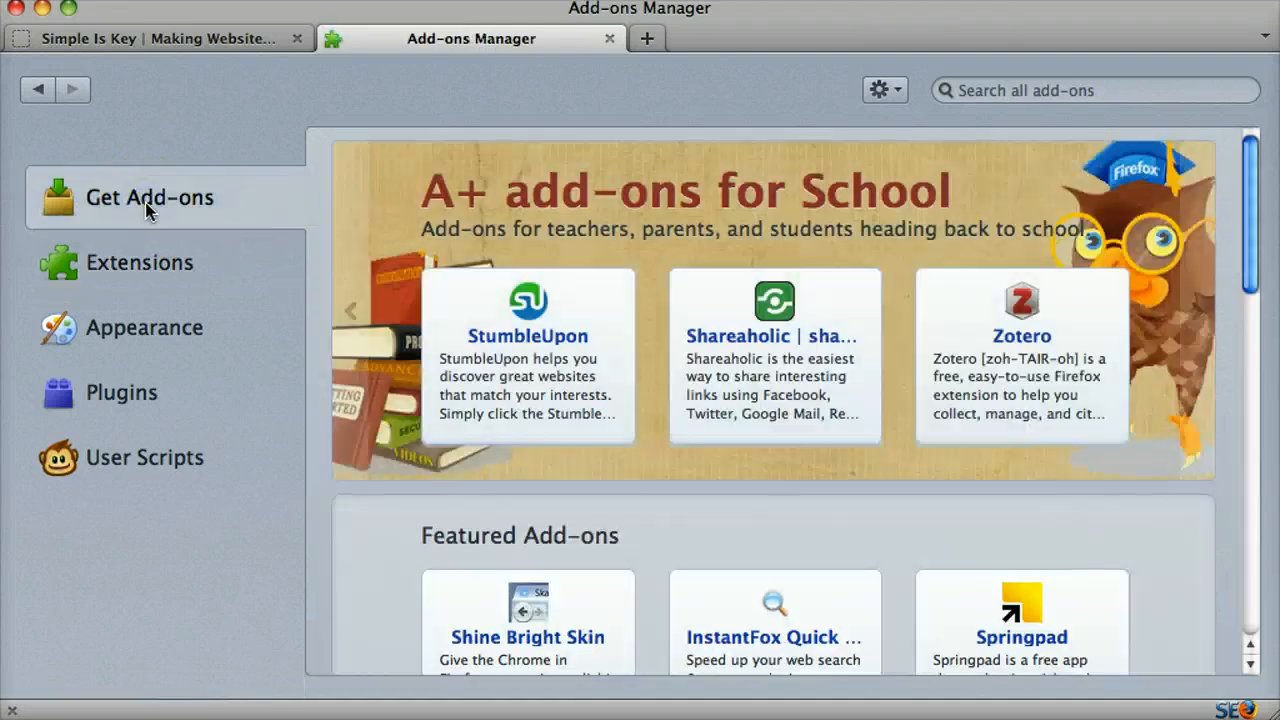
left_click(1096, 90)
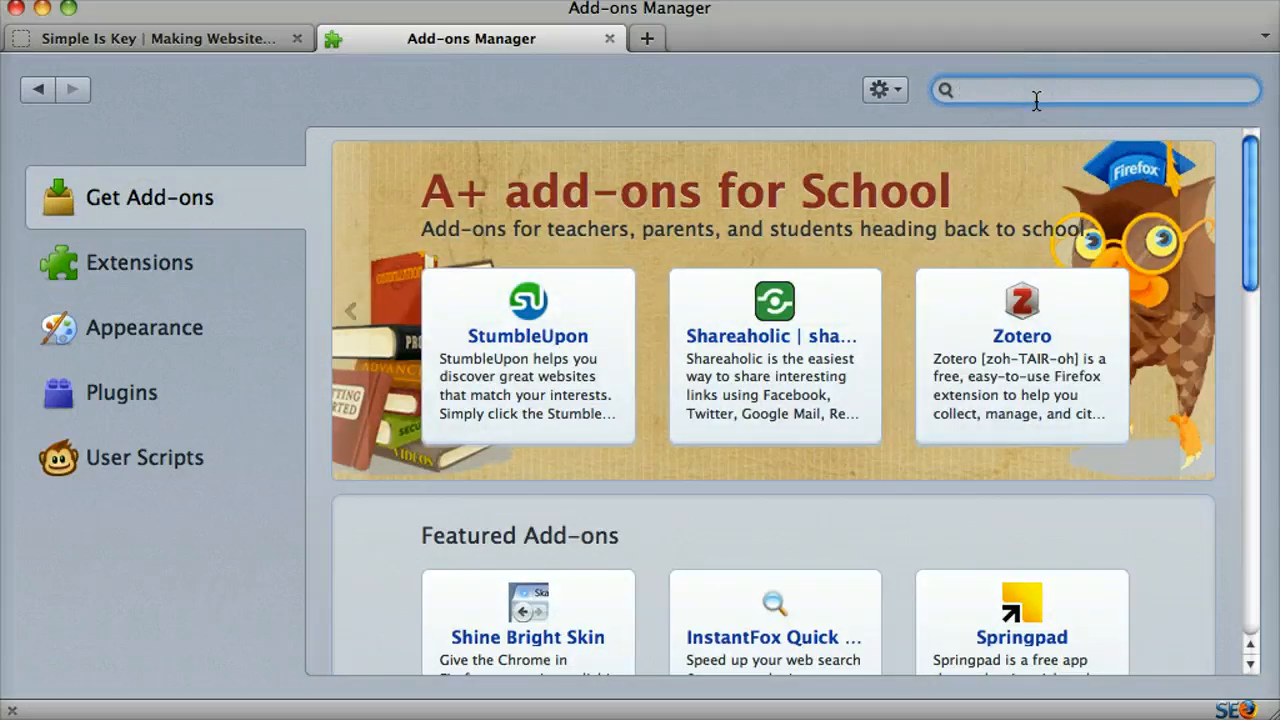
type("firebug")
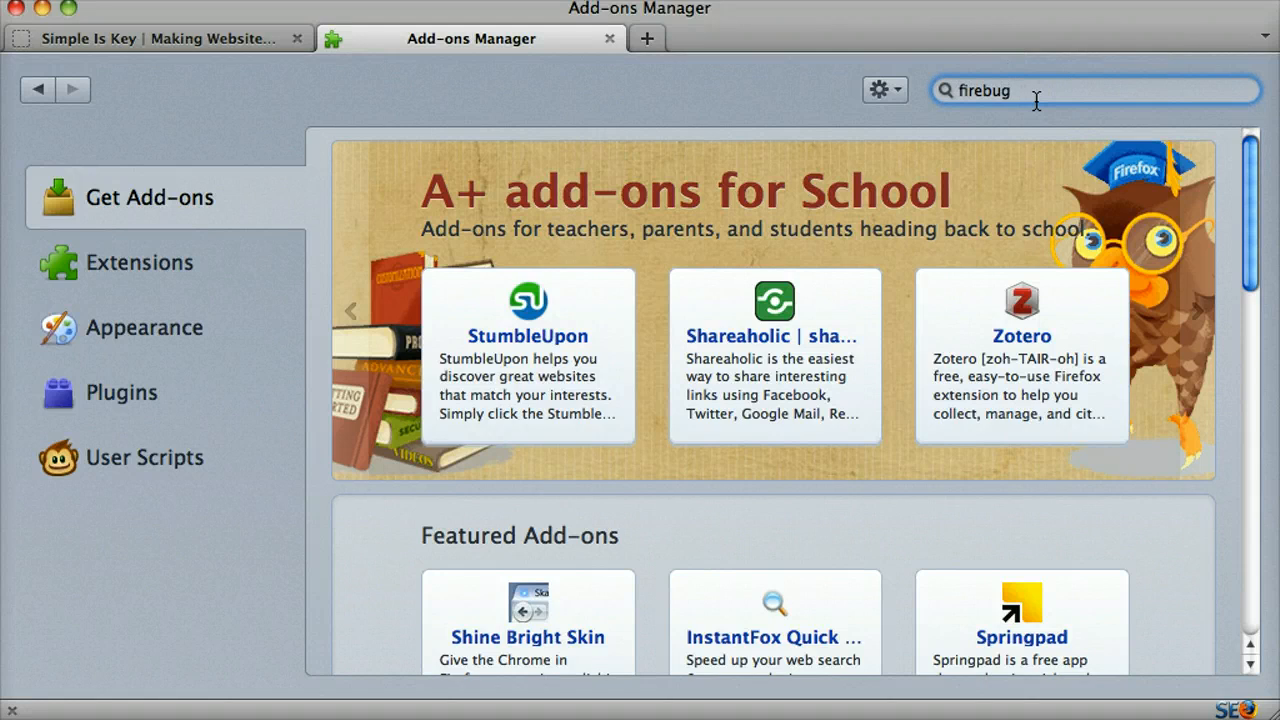
key("Return")
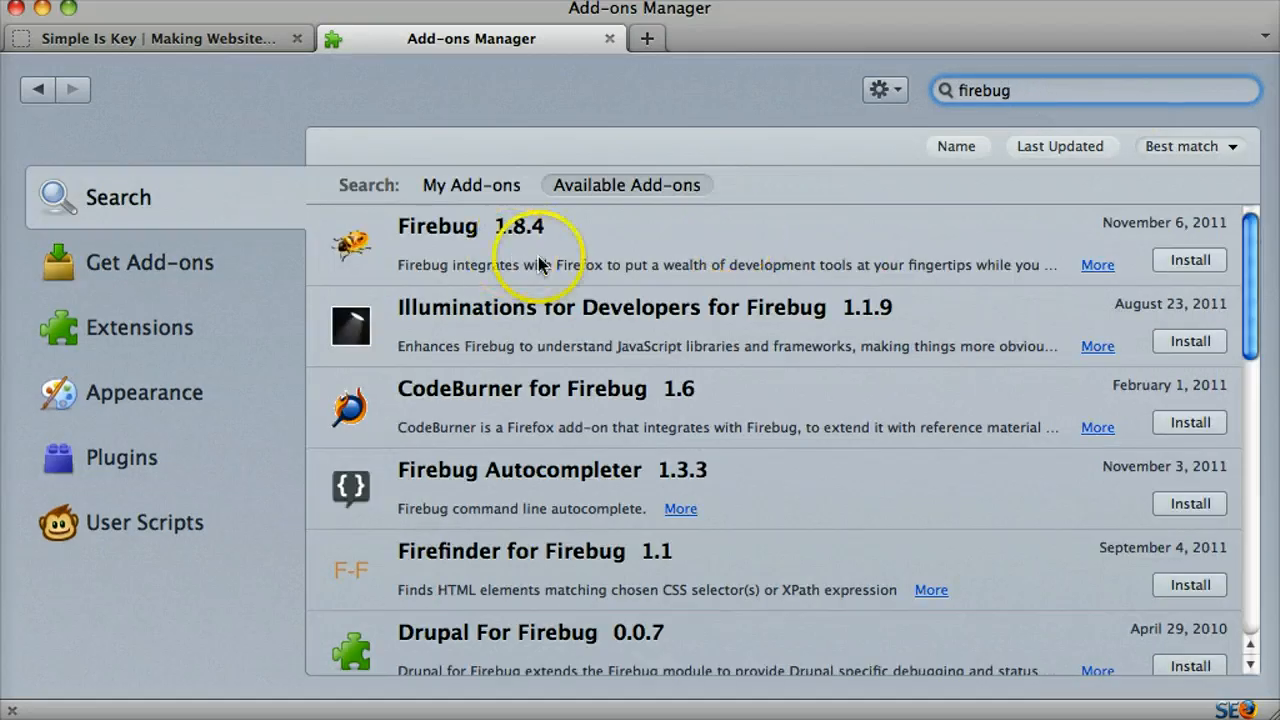
Step: Install the Firebug 1.8.4 result, leaving it pending a restart
left_click(1188, 260)
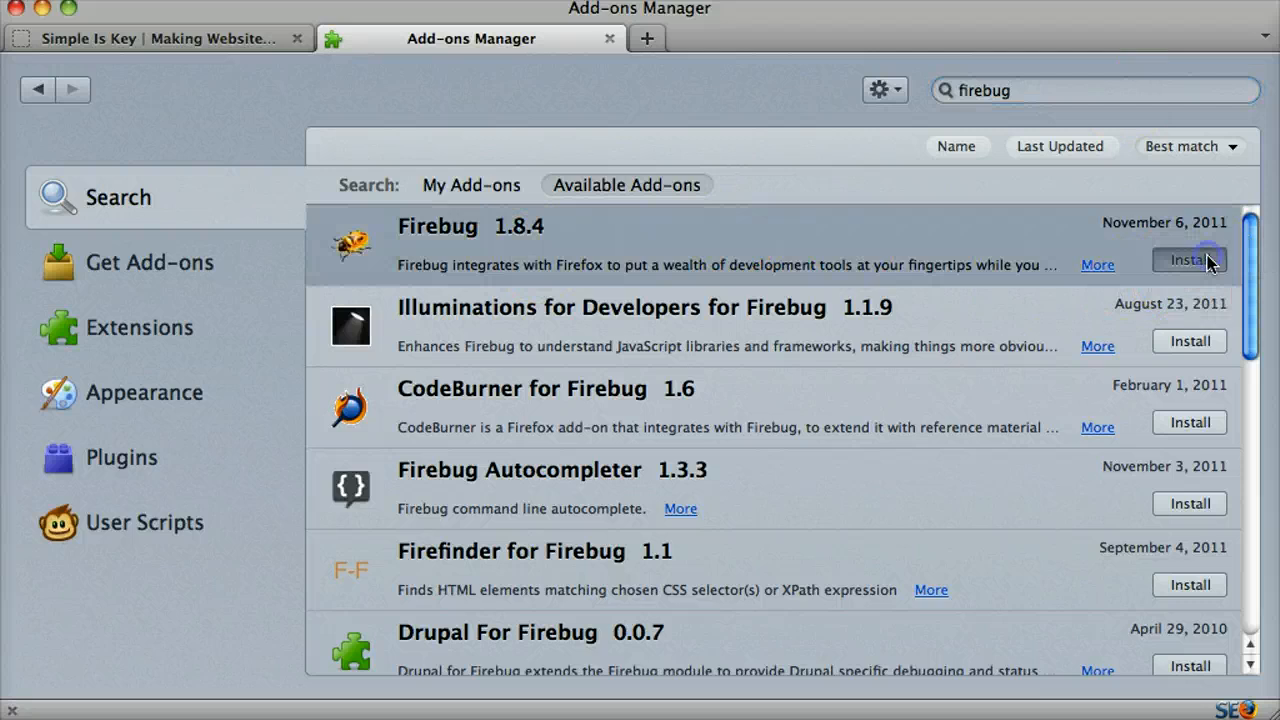
left_click(1188, 260)
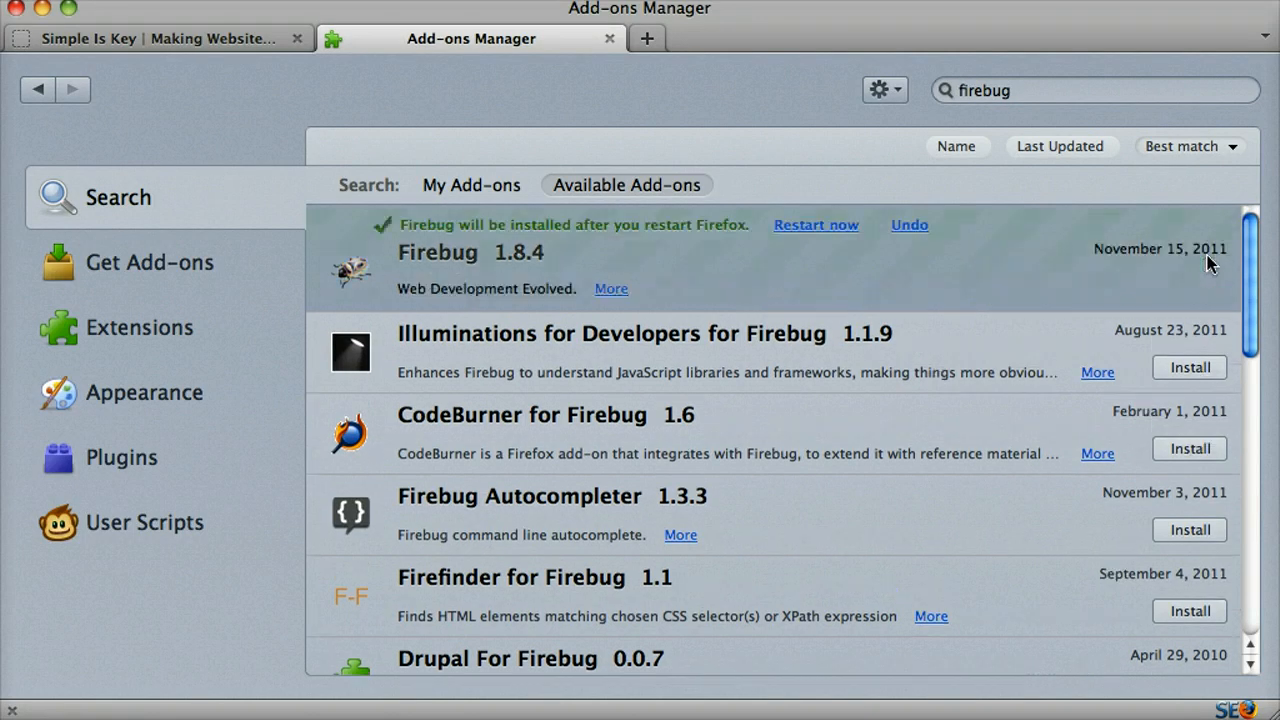
mouse_move(958, 318)
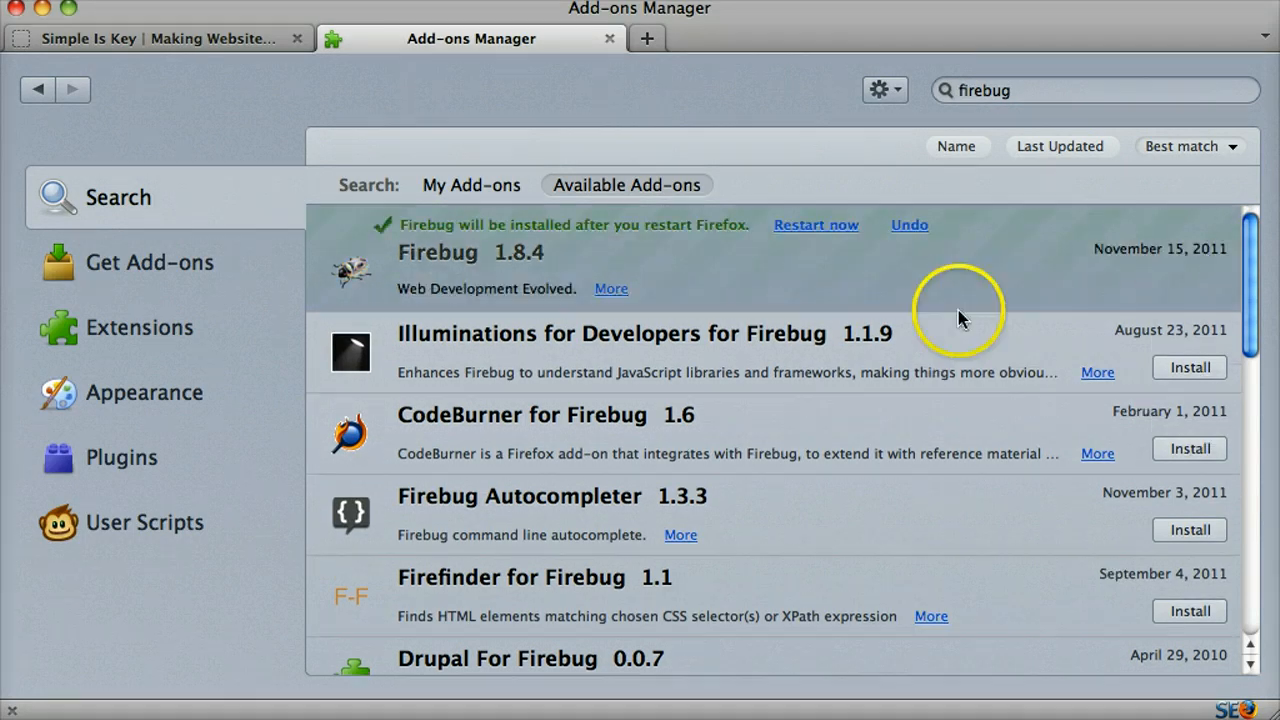
mouse_move(816, 224)
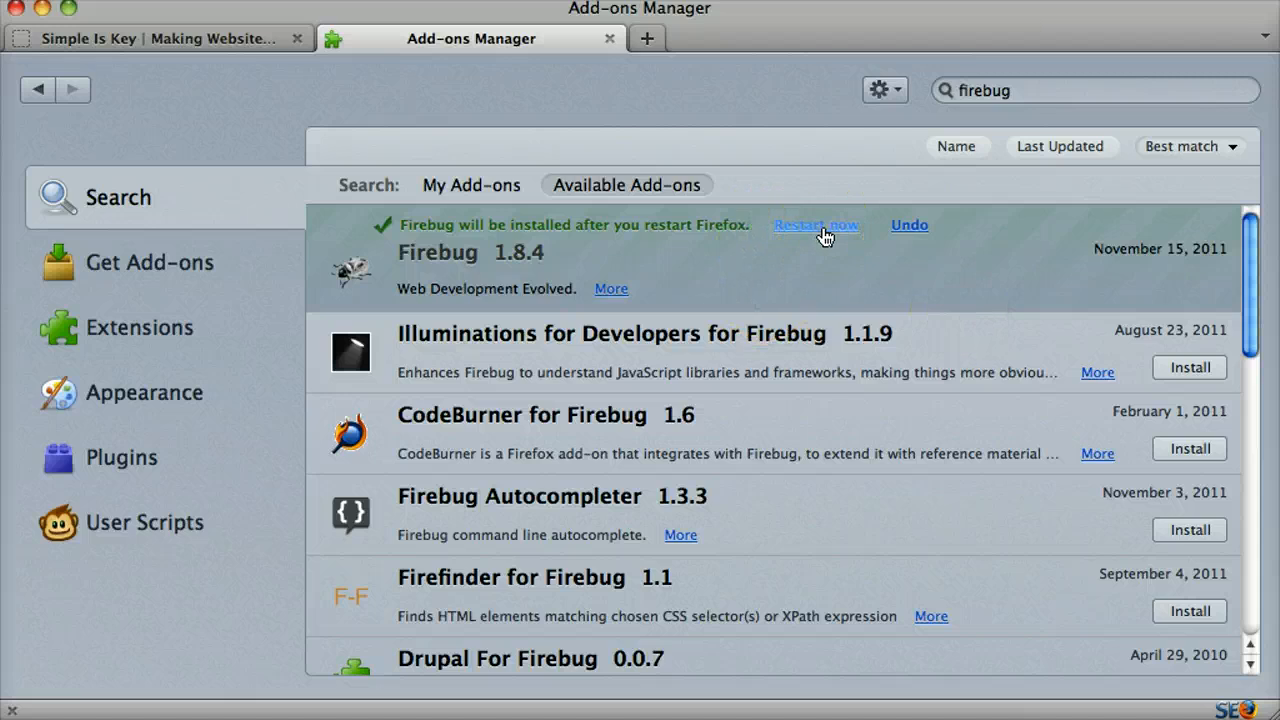
Step: Restart Firefox so Firebug finishes installing and the Simple Is Key site reopens
left_click(816, 224)
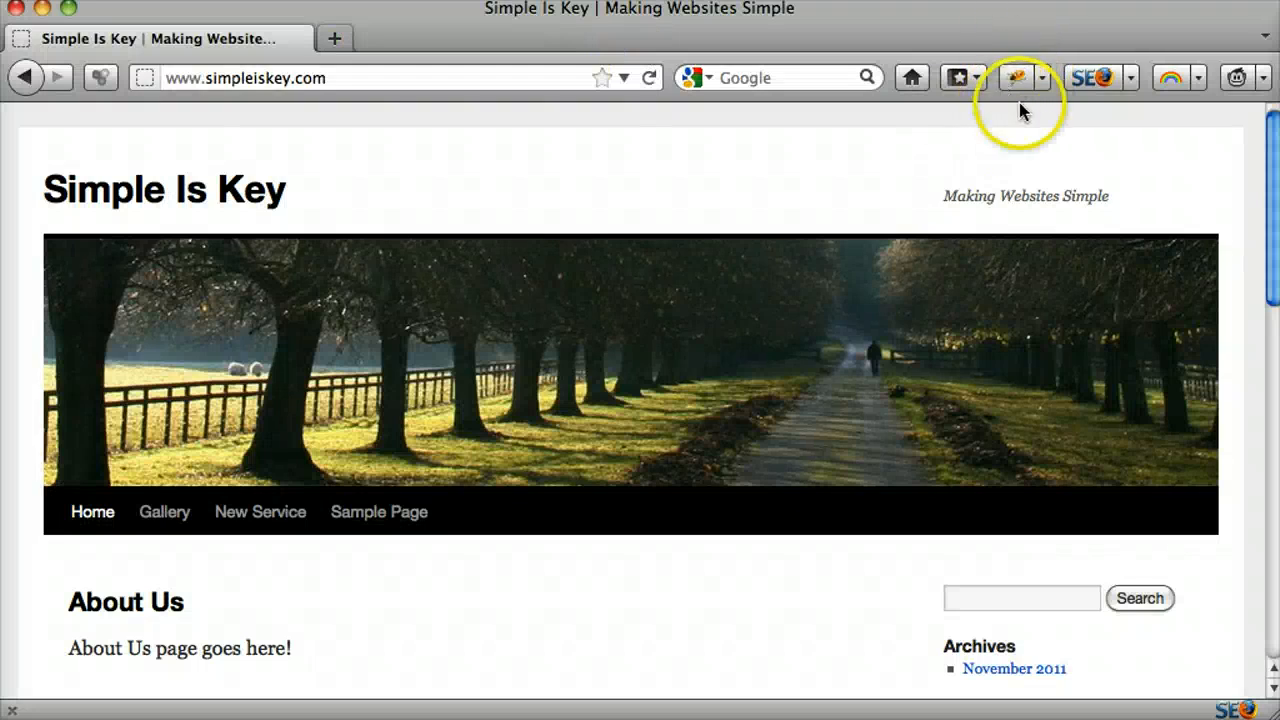
mouse_move(848, 178)
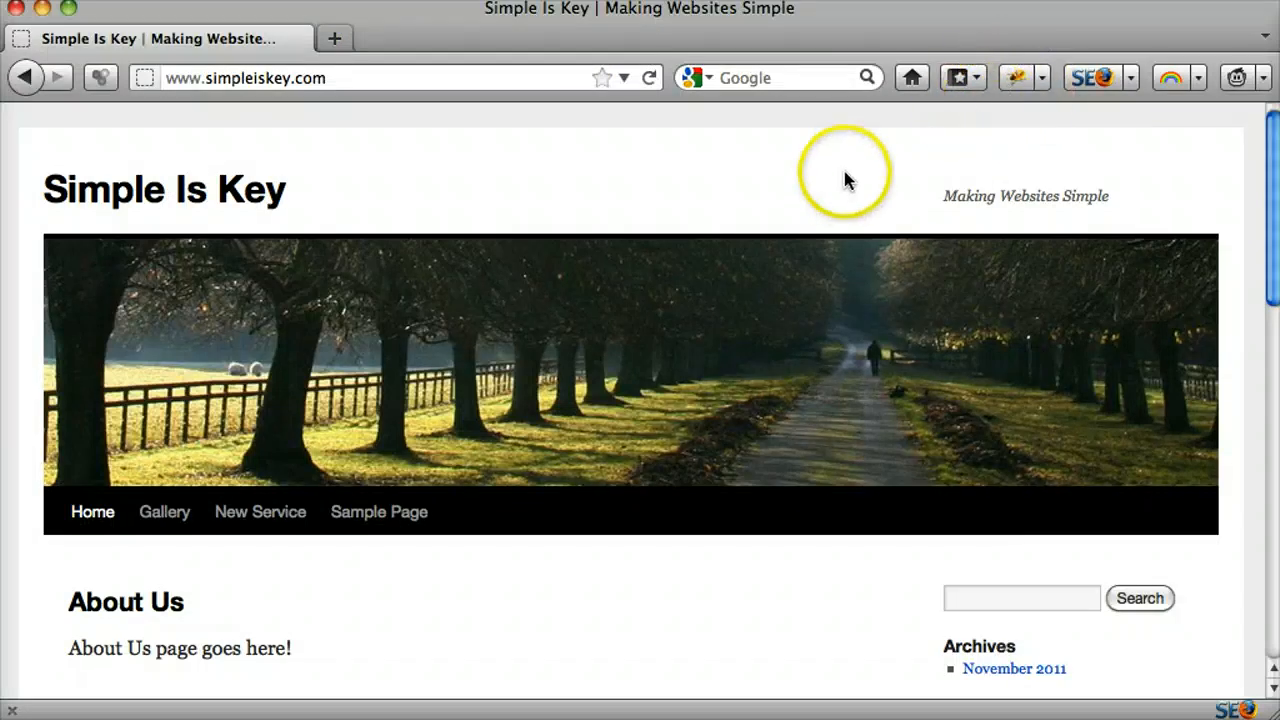
mouse_move(848, 188)
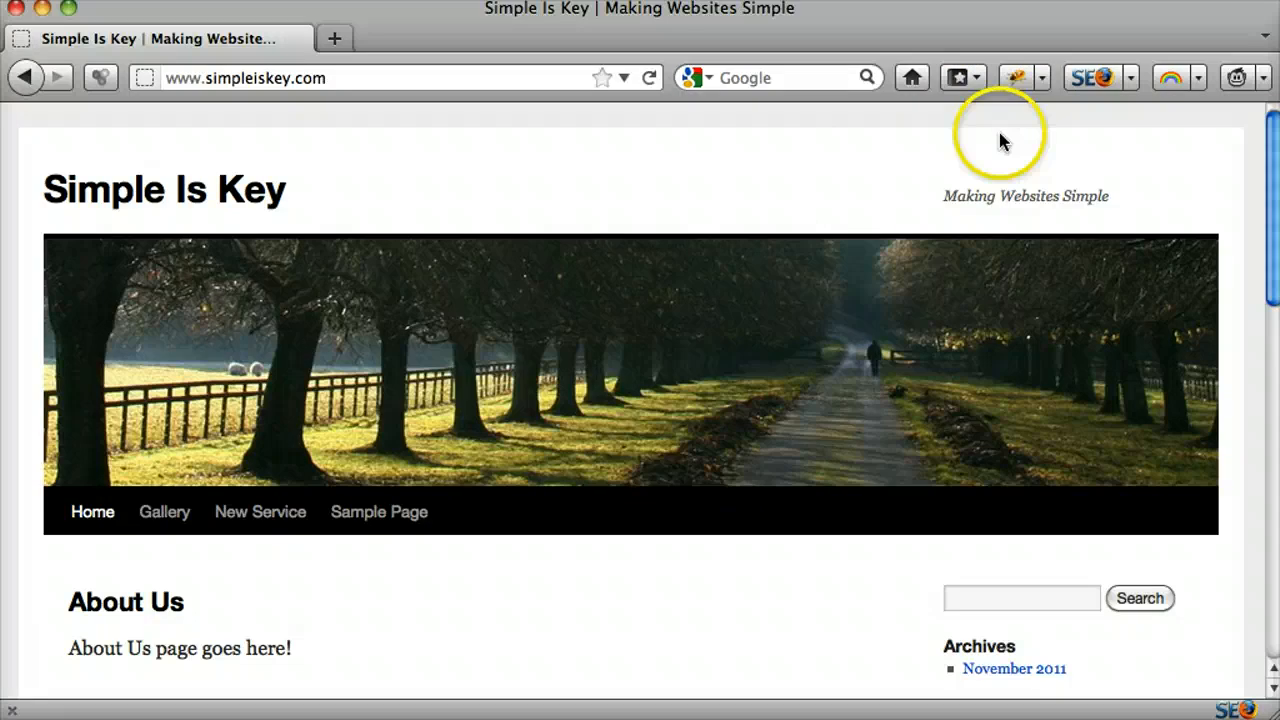
mouse_move(1022, 84)
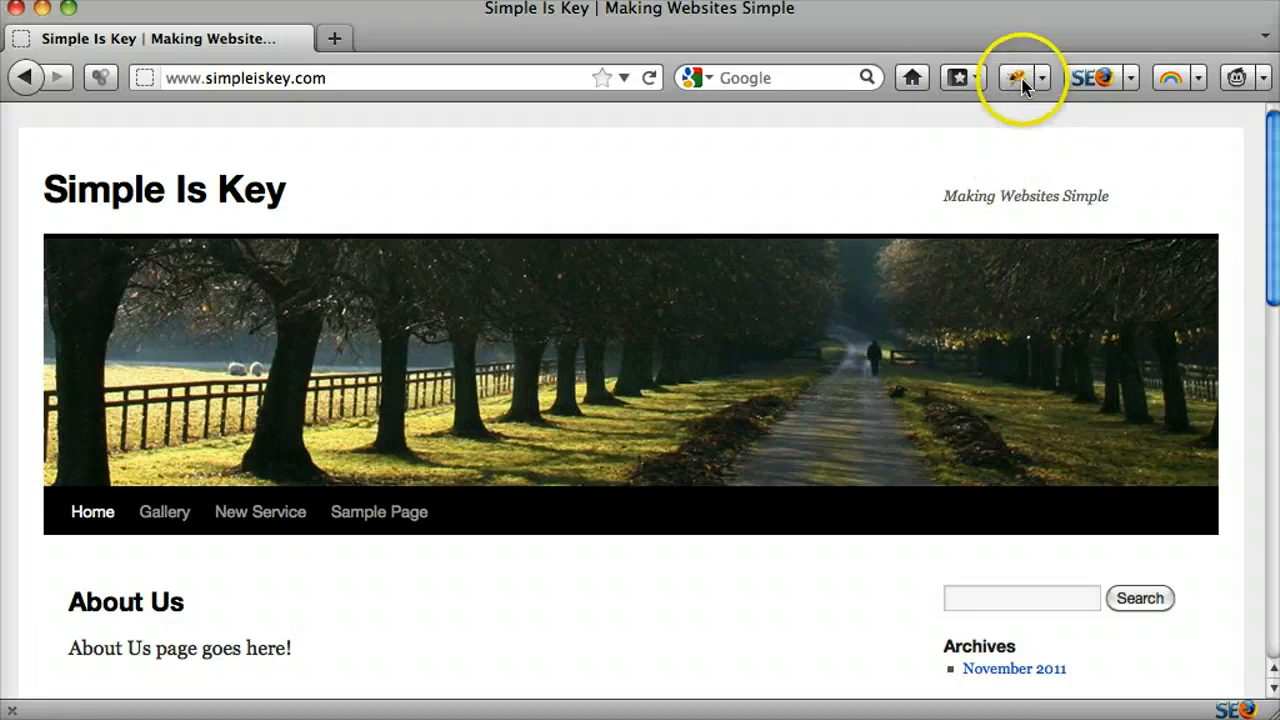
Step: Show the Firebug panel and glance at the site's stylesheet before returning to the HTML view
left_click(1018, 78)
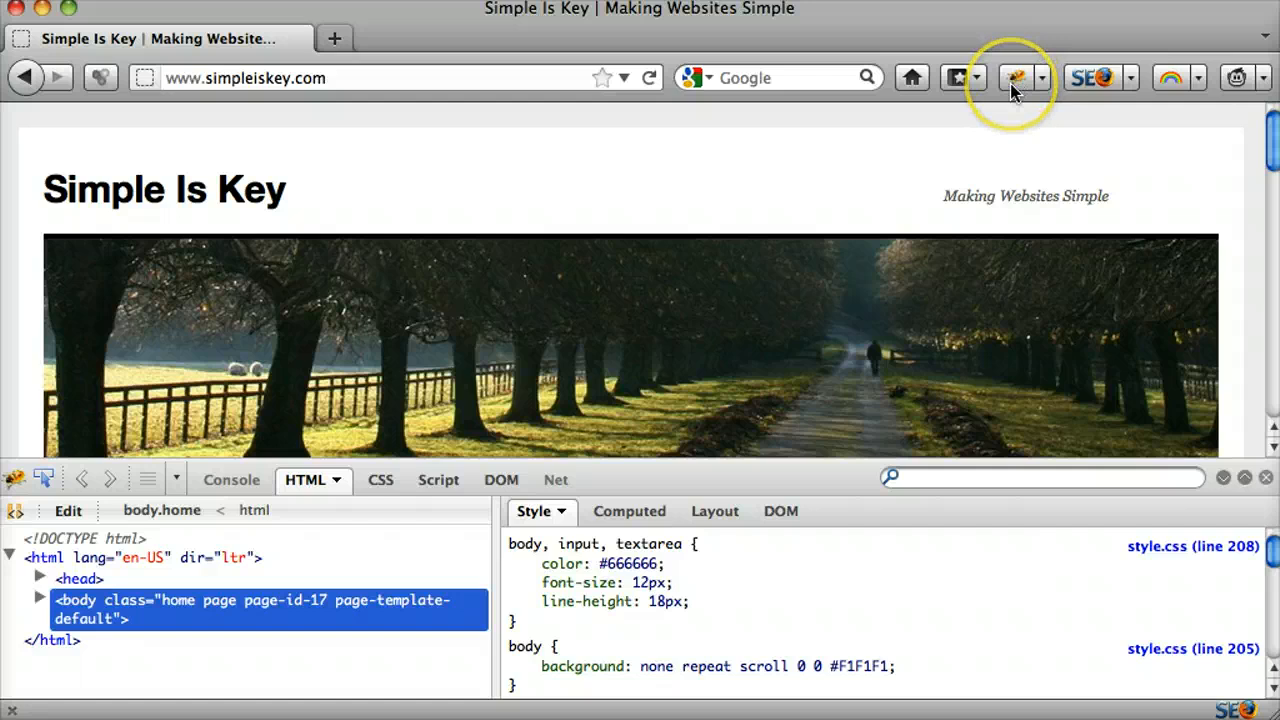
left_click(372, 480)
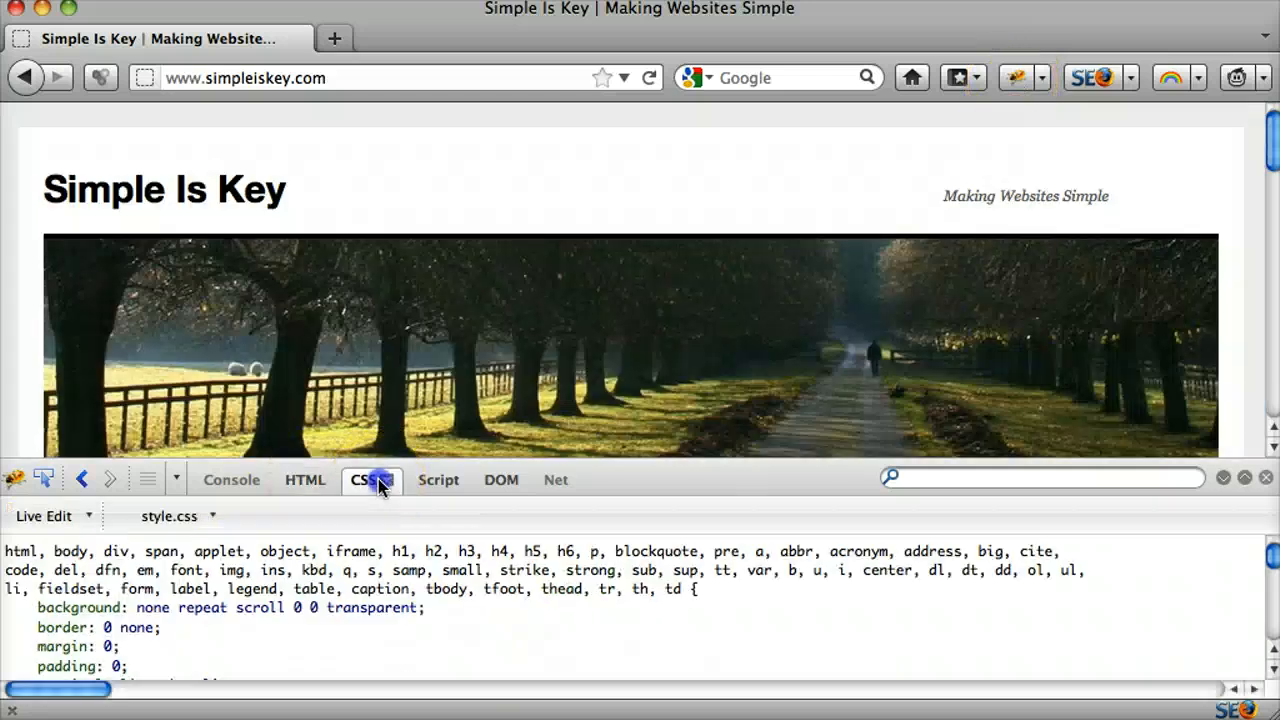
left_click(304, 480)
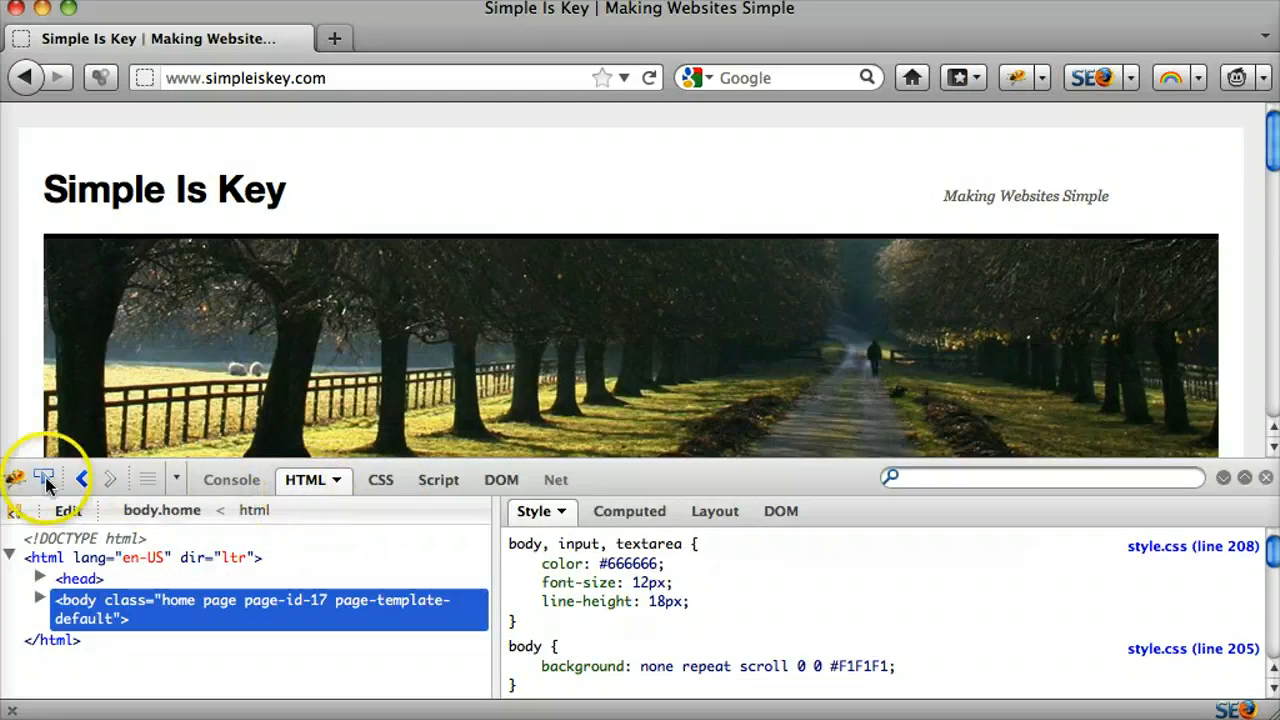
mouse_move(44, 480)
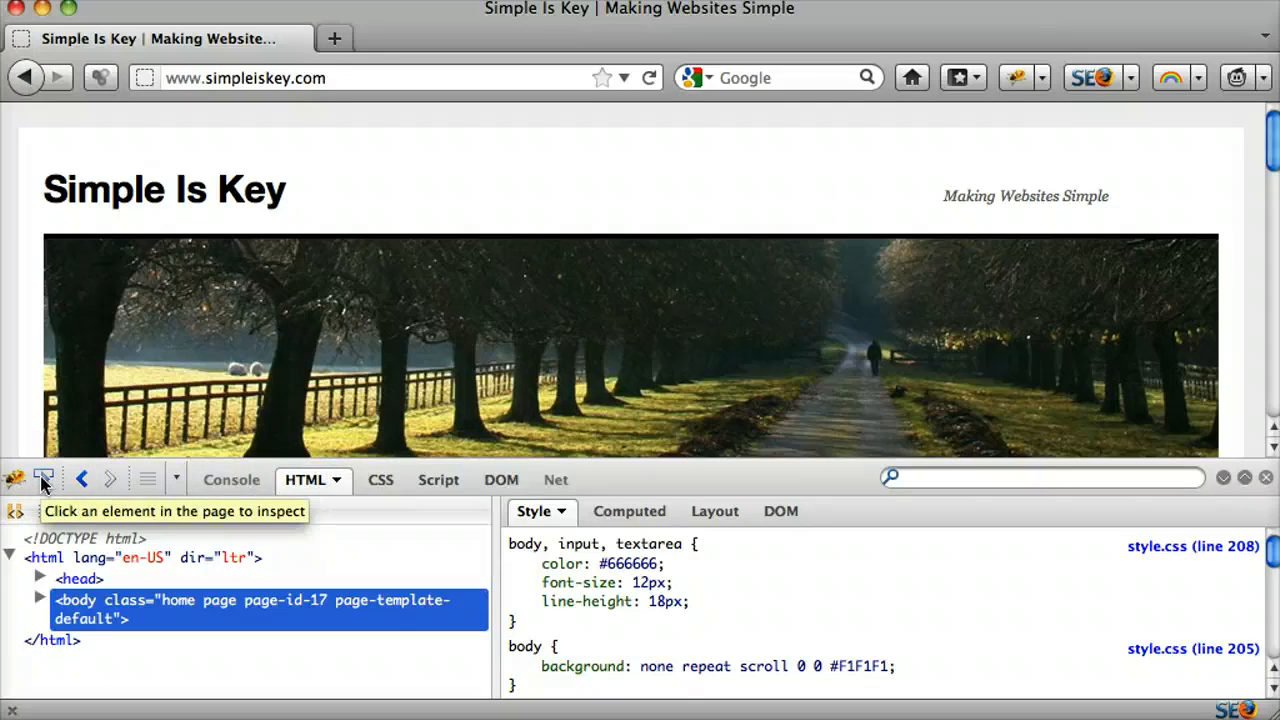
Step: Inspect the Simple Is Key site title, listing its #site-title a rule
left_click(44, 478)
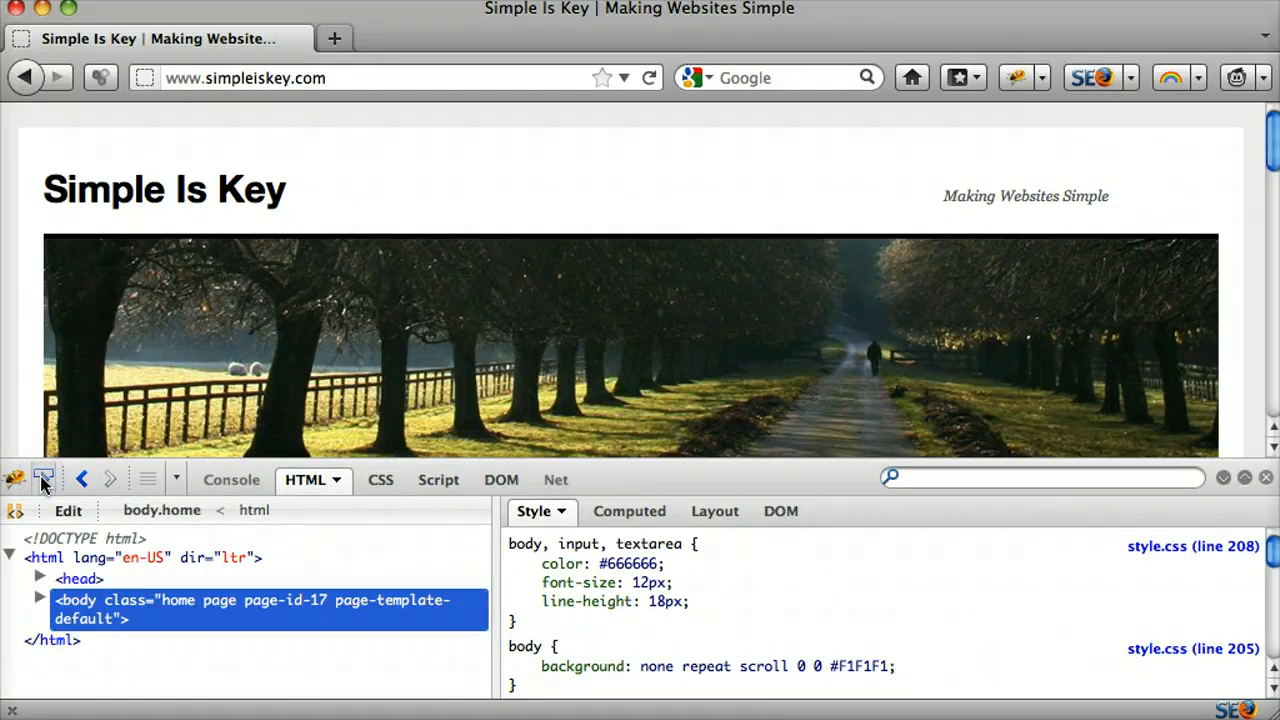
left_click(164, 188)
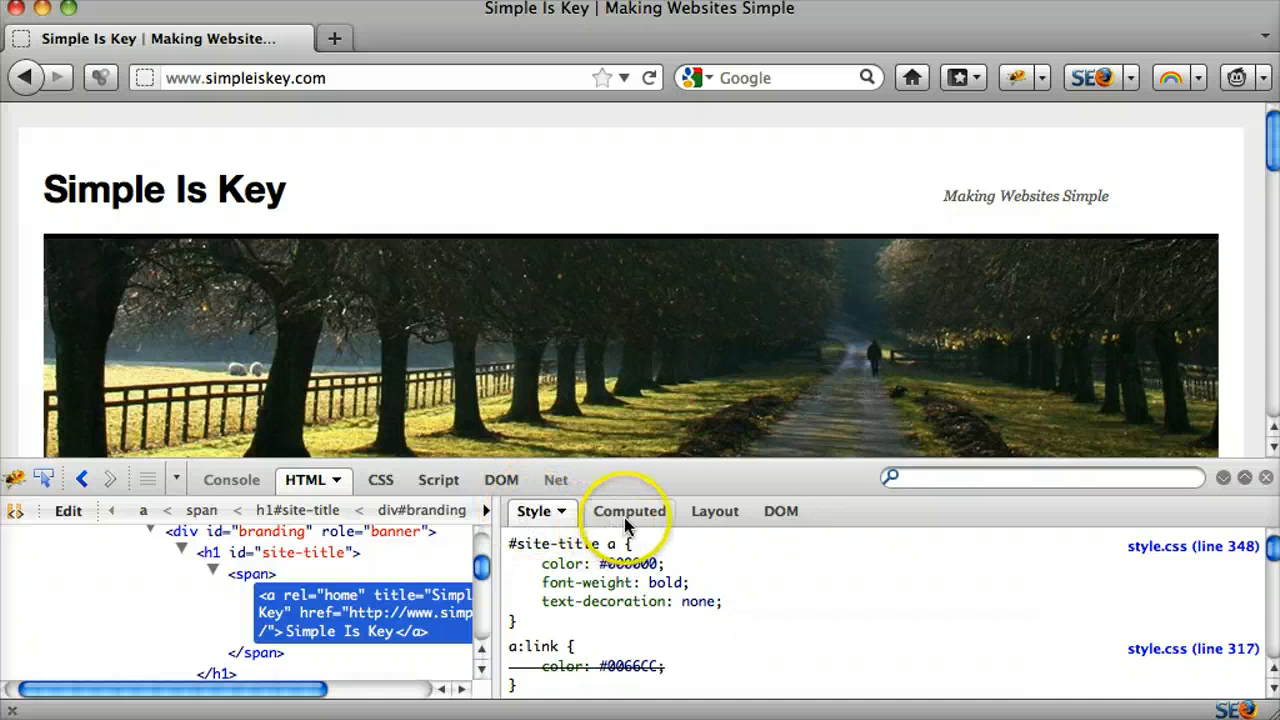
Step: Change the #site-title a color to green, then orange, turning the title orange
left_click(628, 512)
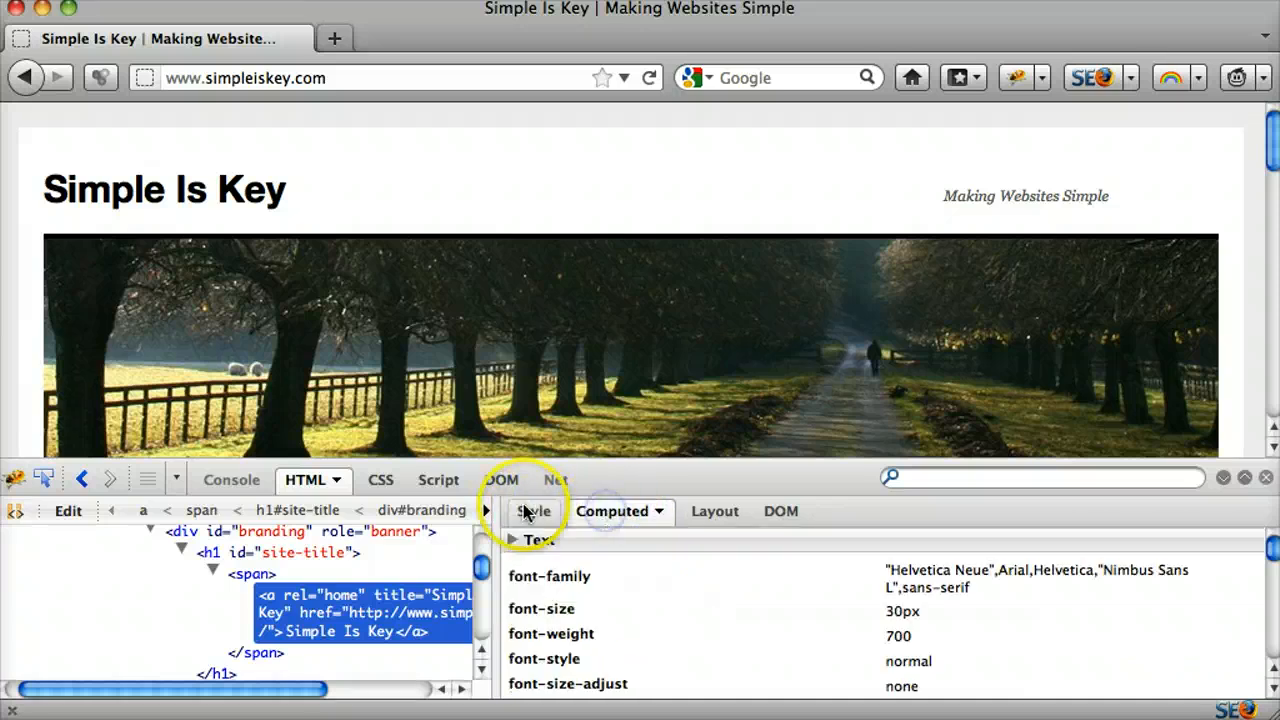
left_click(532, 512)
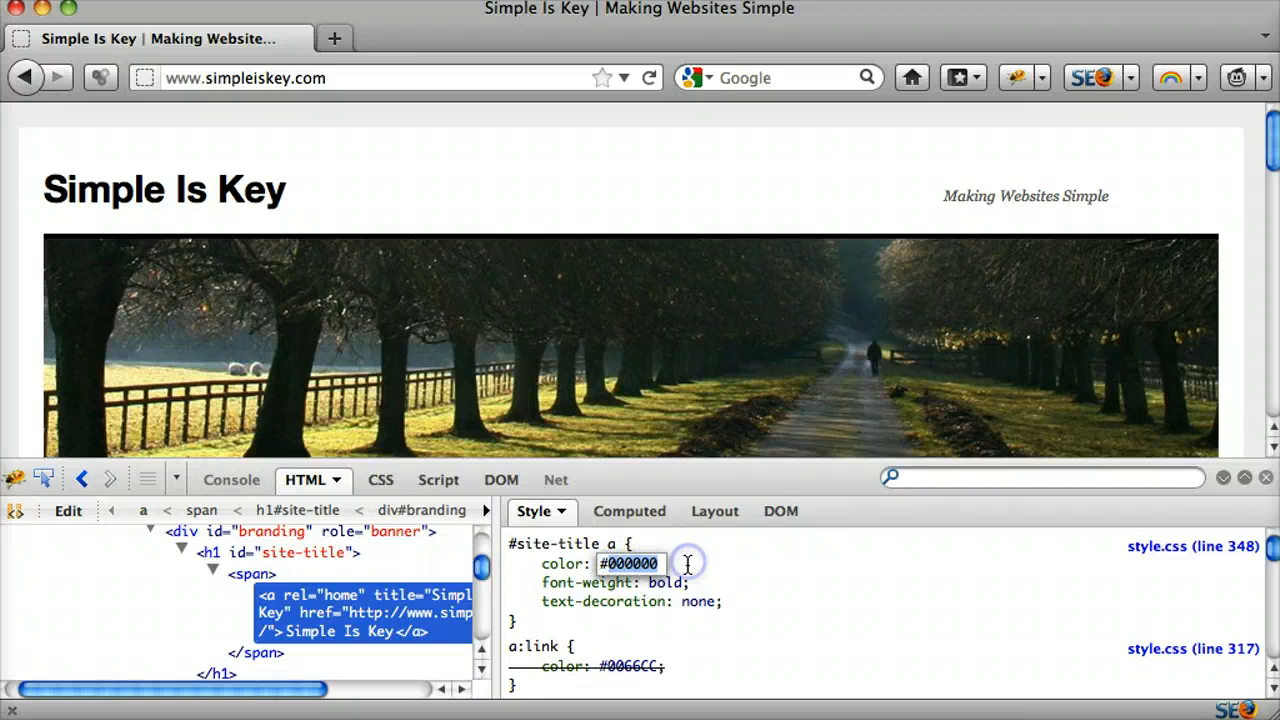
type("green")
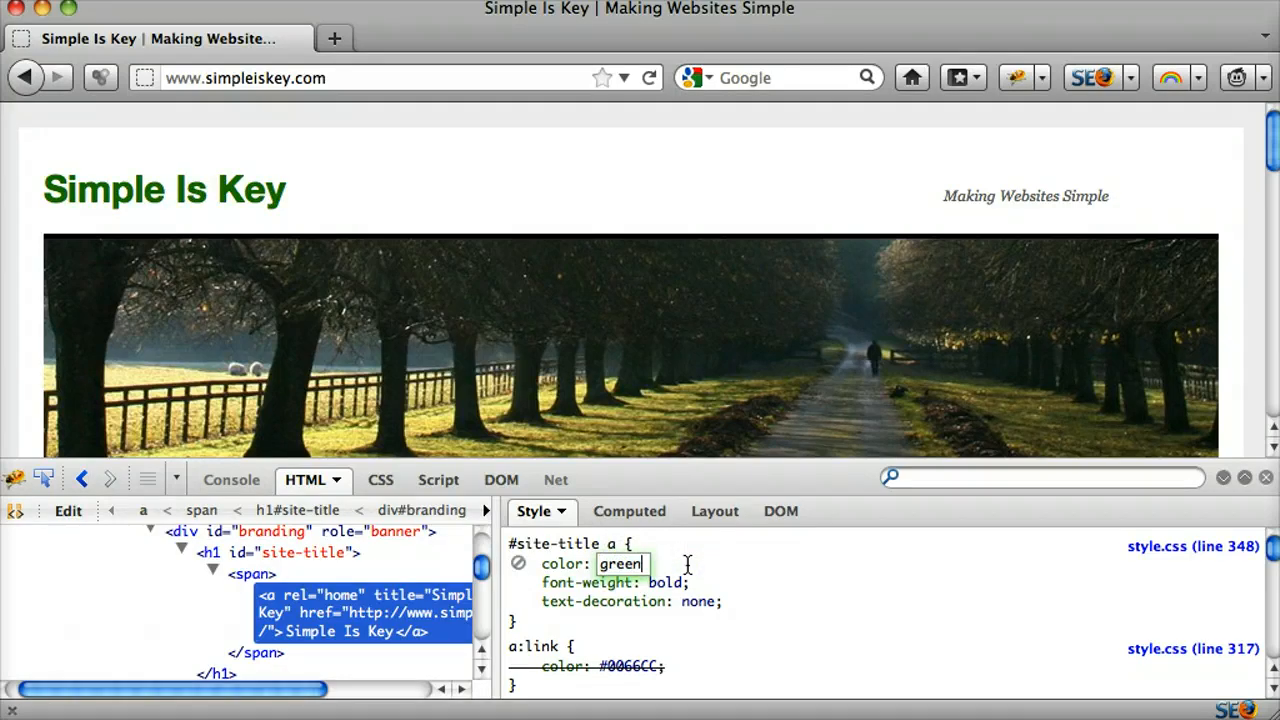
type("orange")
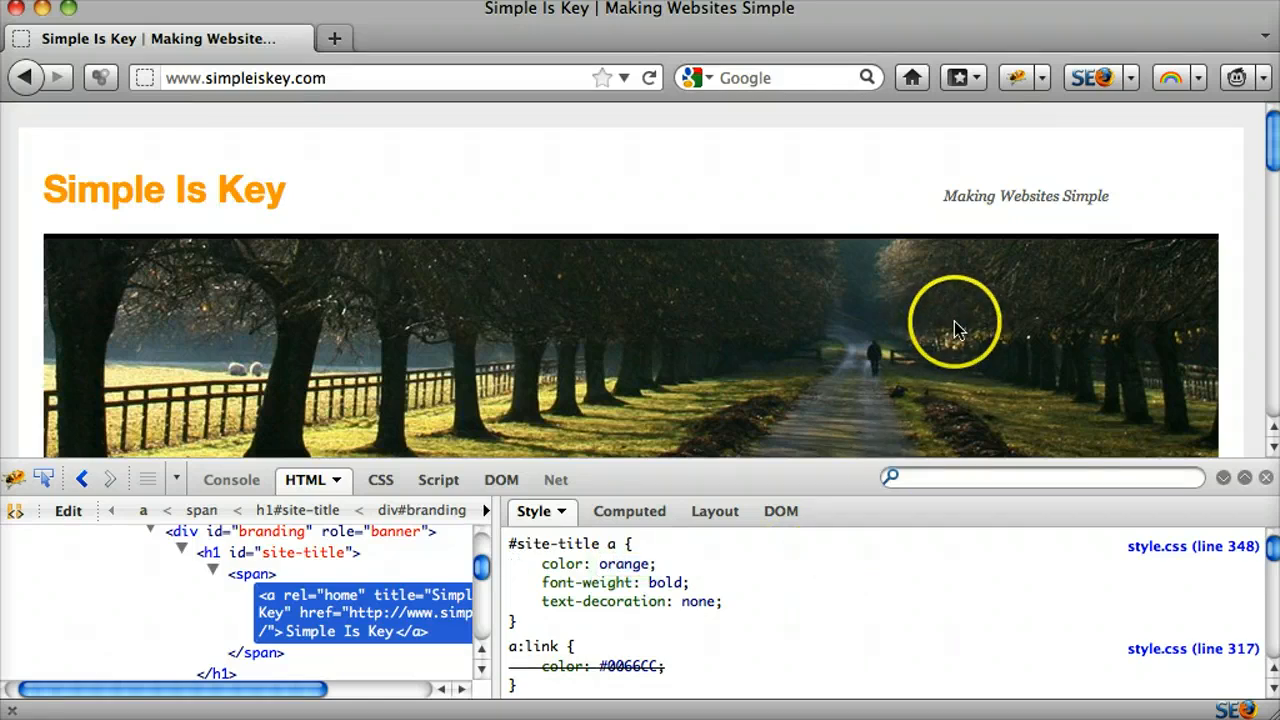
mouse_move(350, 188)
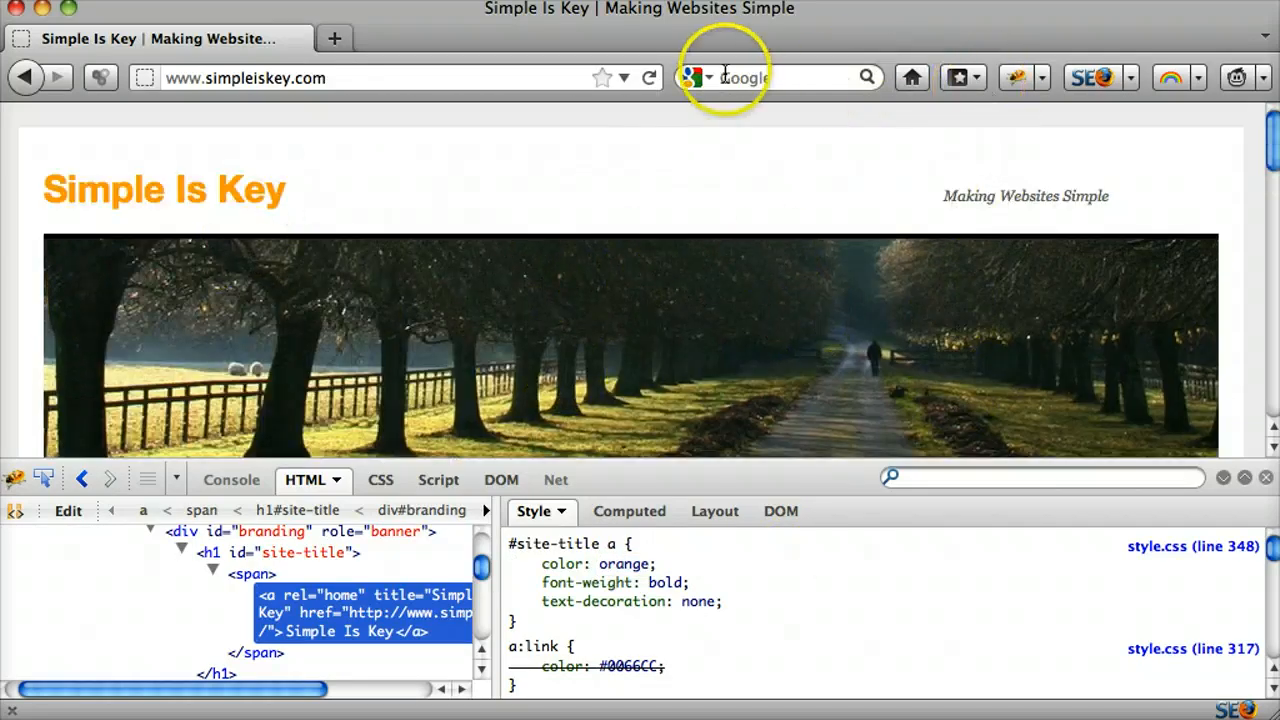
left_click(648, 78)
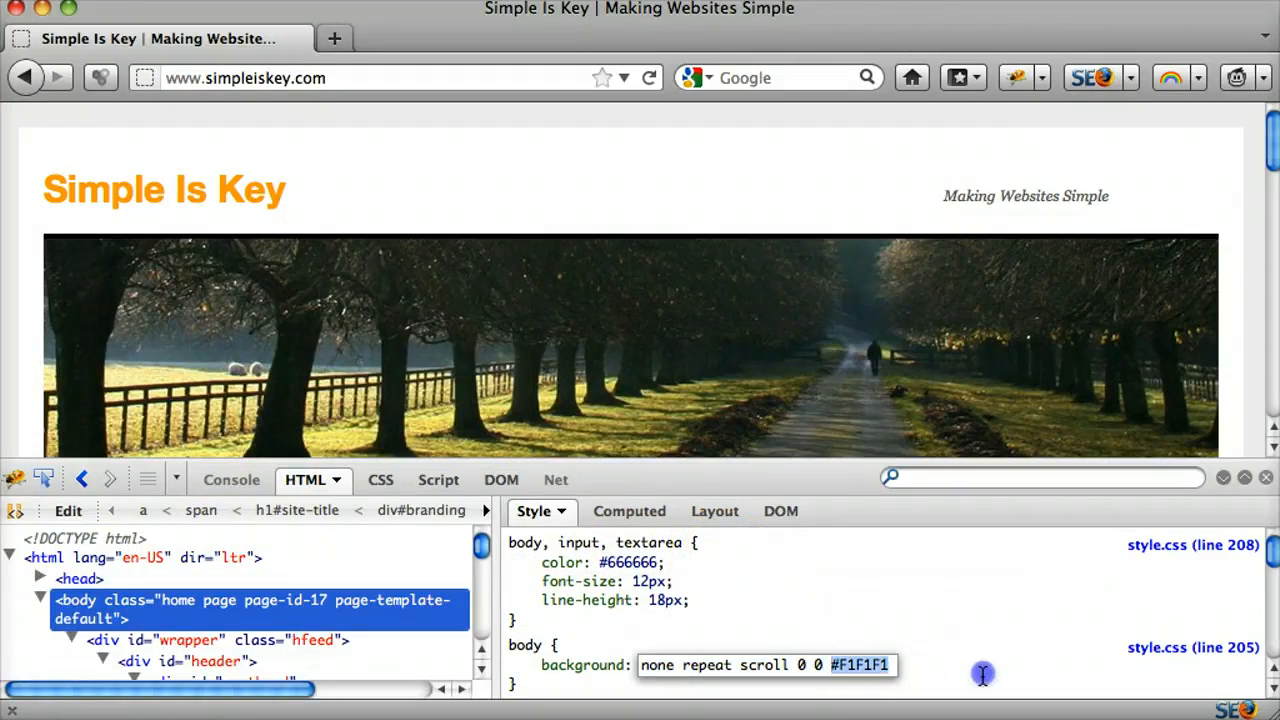
Step: Make the body background green and raise the body font-size to 19px
type("green")
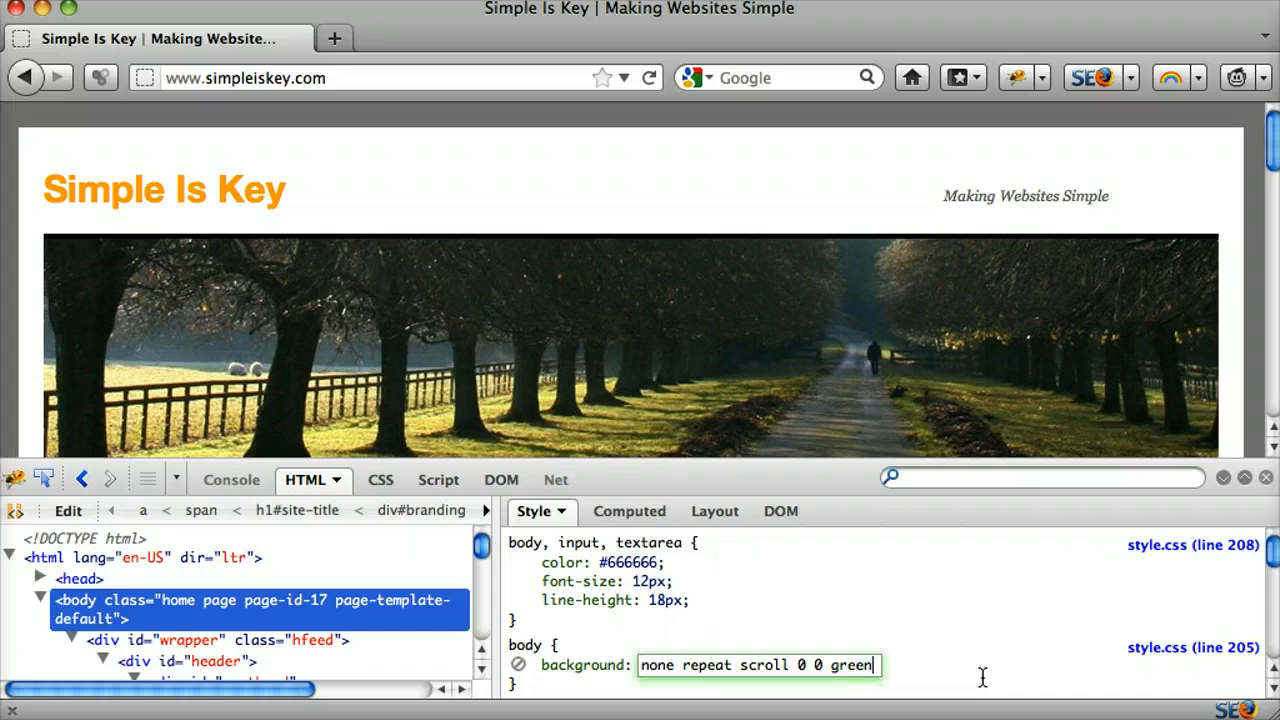
key("Return")
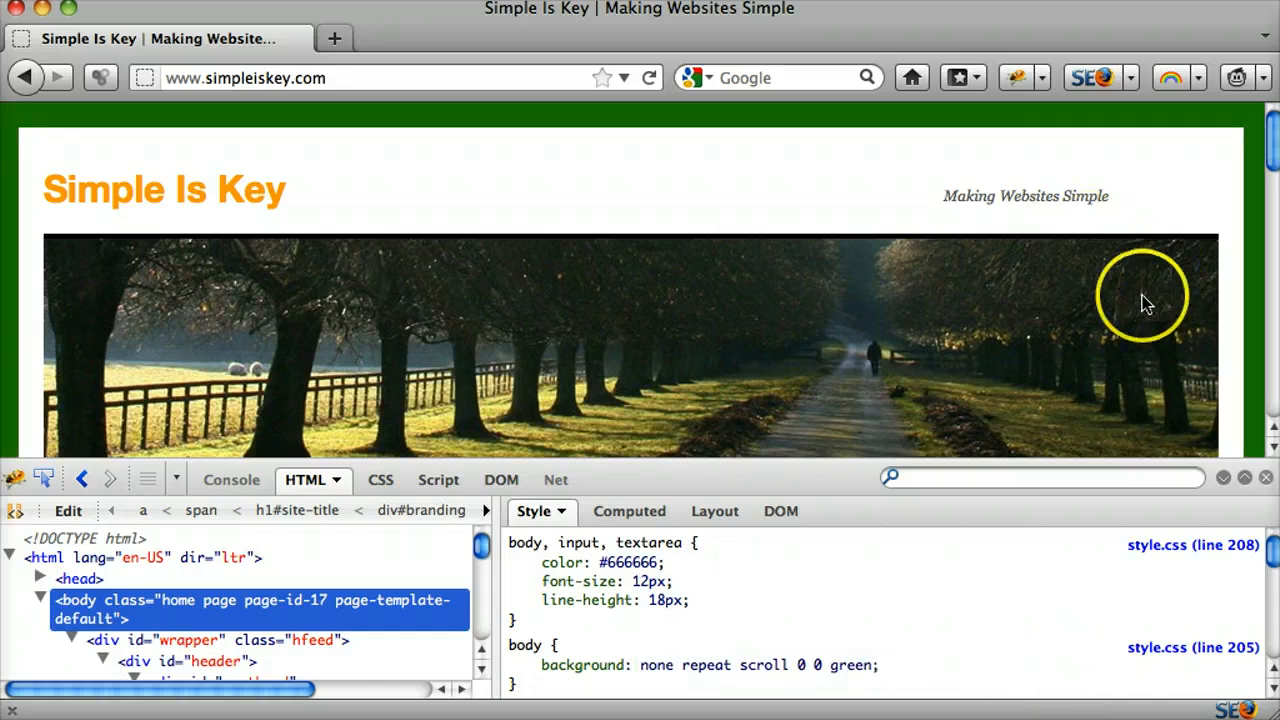
double_click(644, 580)
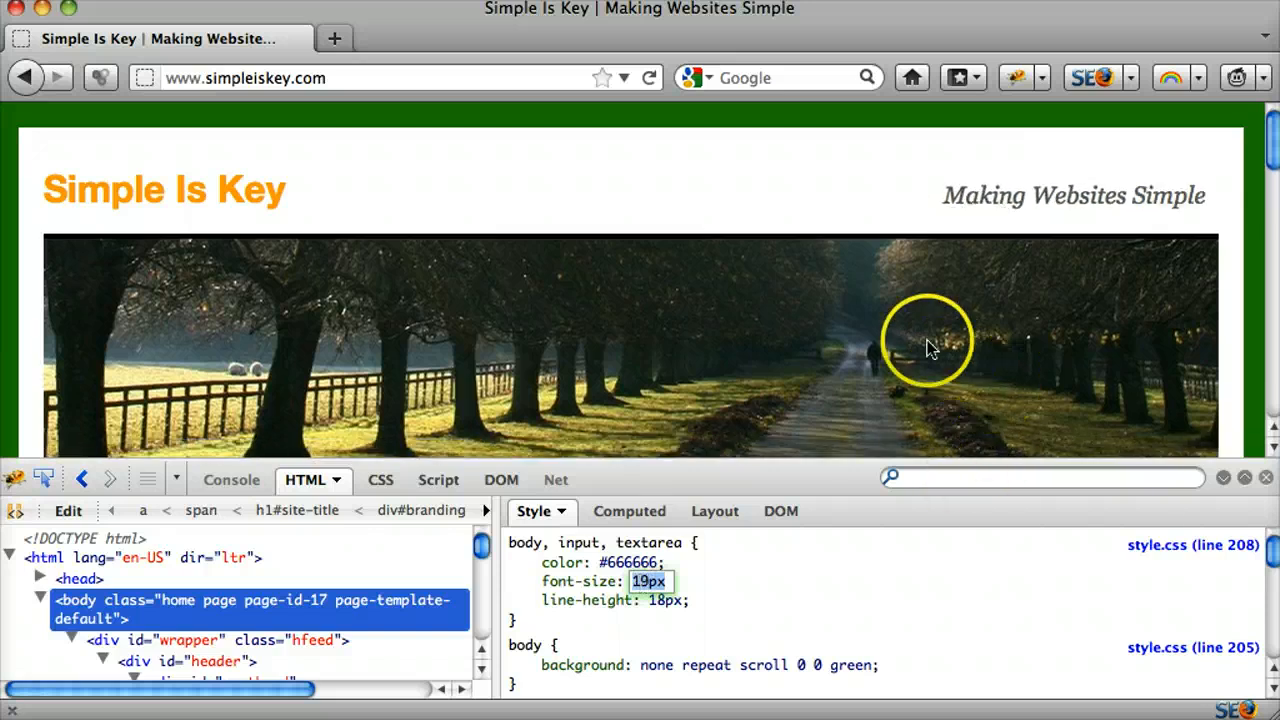
scroll("down", 3)
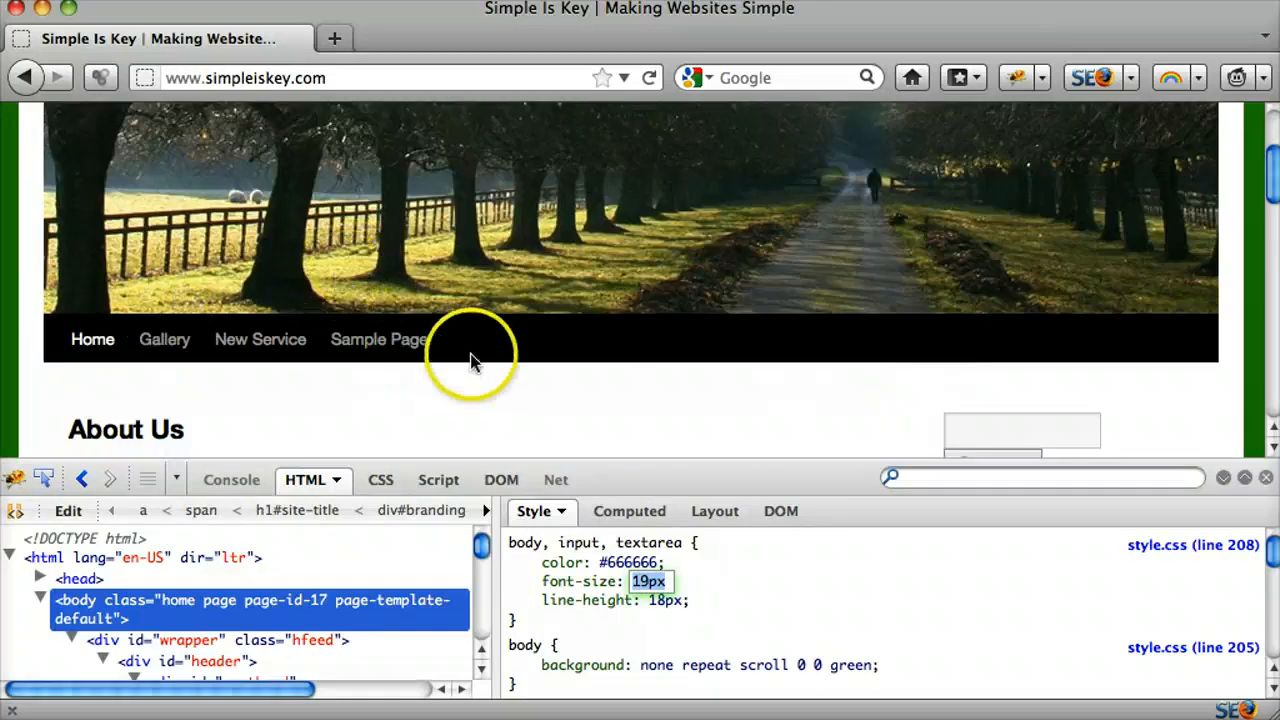
Step: Set the #access menu bar background to yellow, then blue, leaving the menu blue
left_click(676, 340)
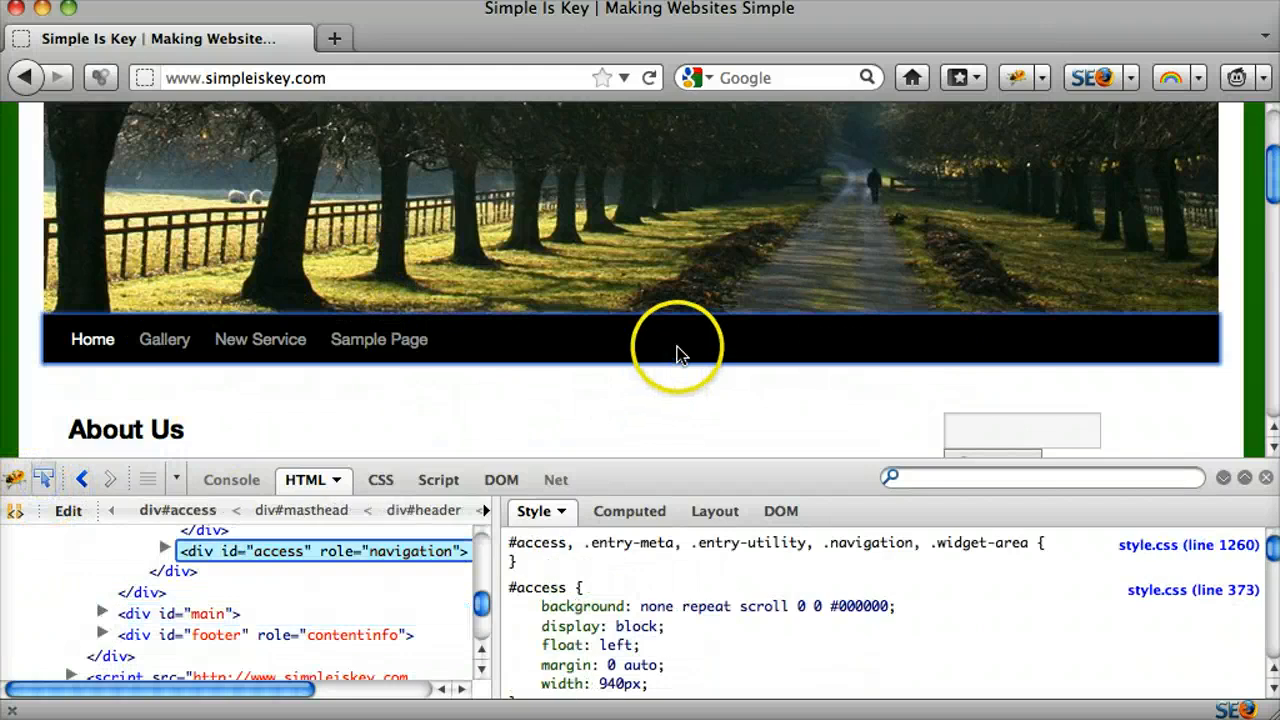
double_click(764, 608)
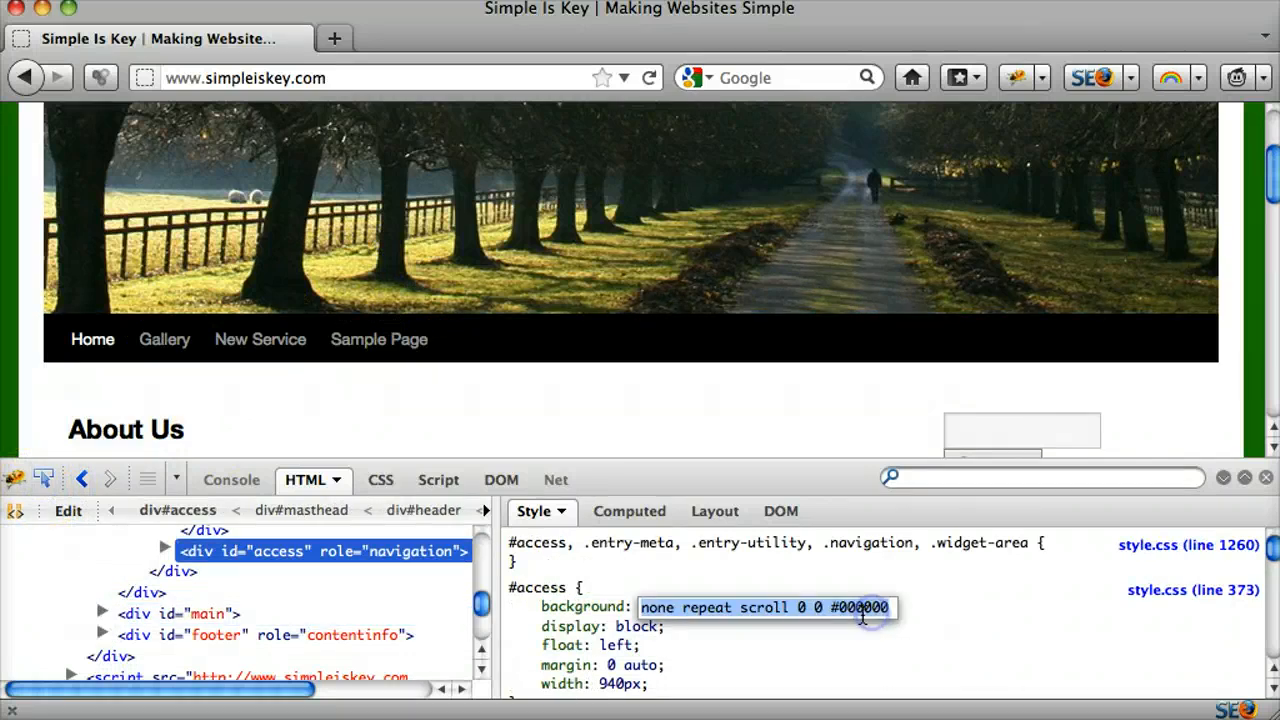
type("yellow")
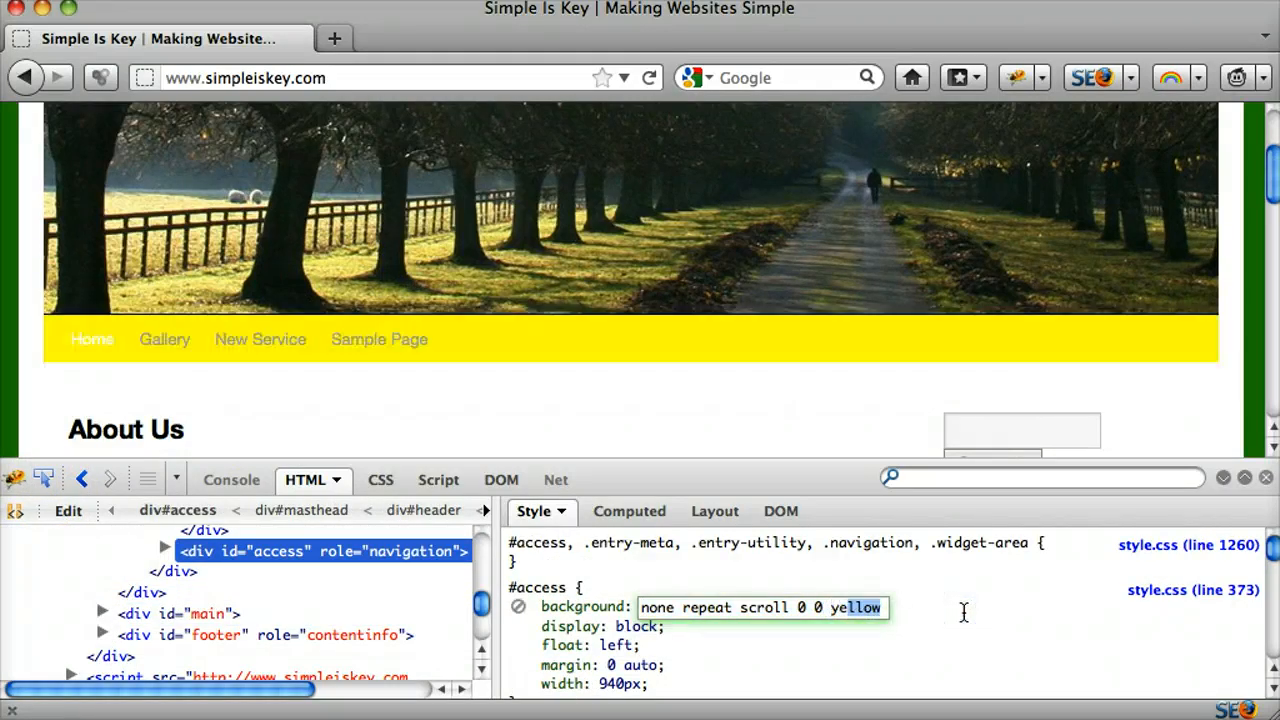
type("blue")
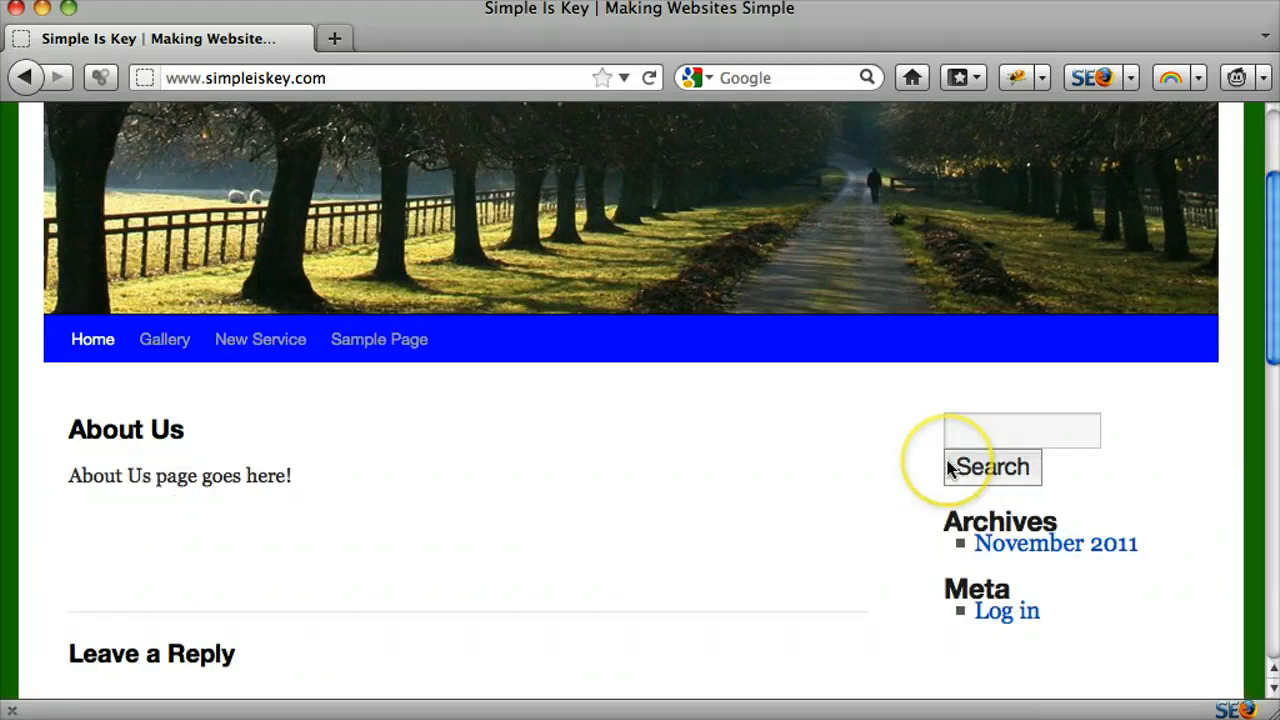
scroll("up", 3)
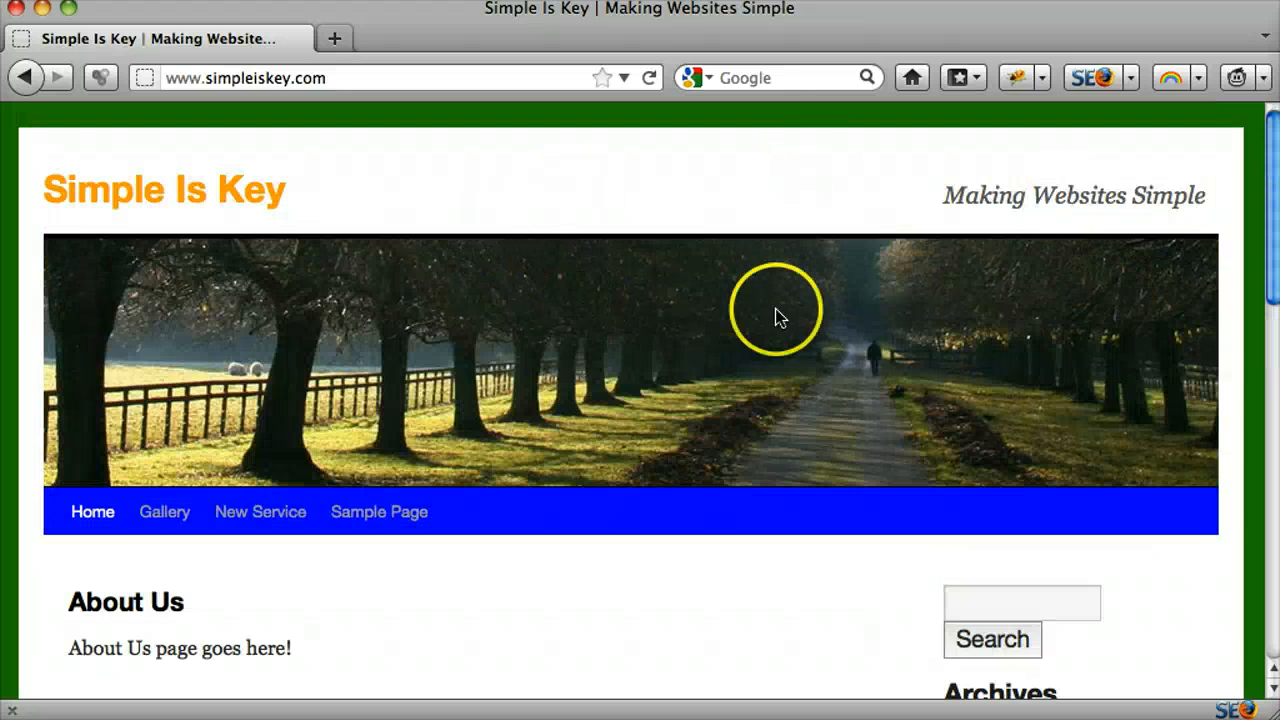
mouse_move(1170, 568)
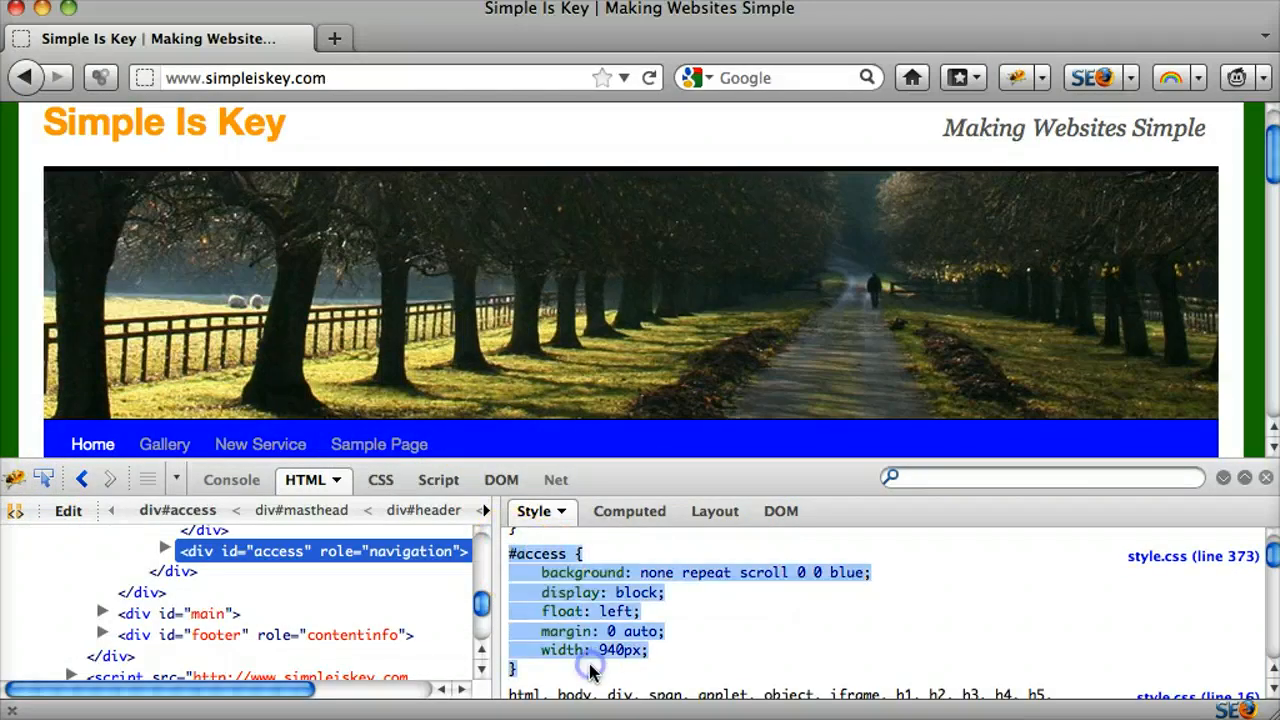
mouse_move(1180, 568)
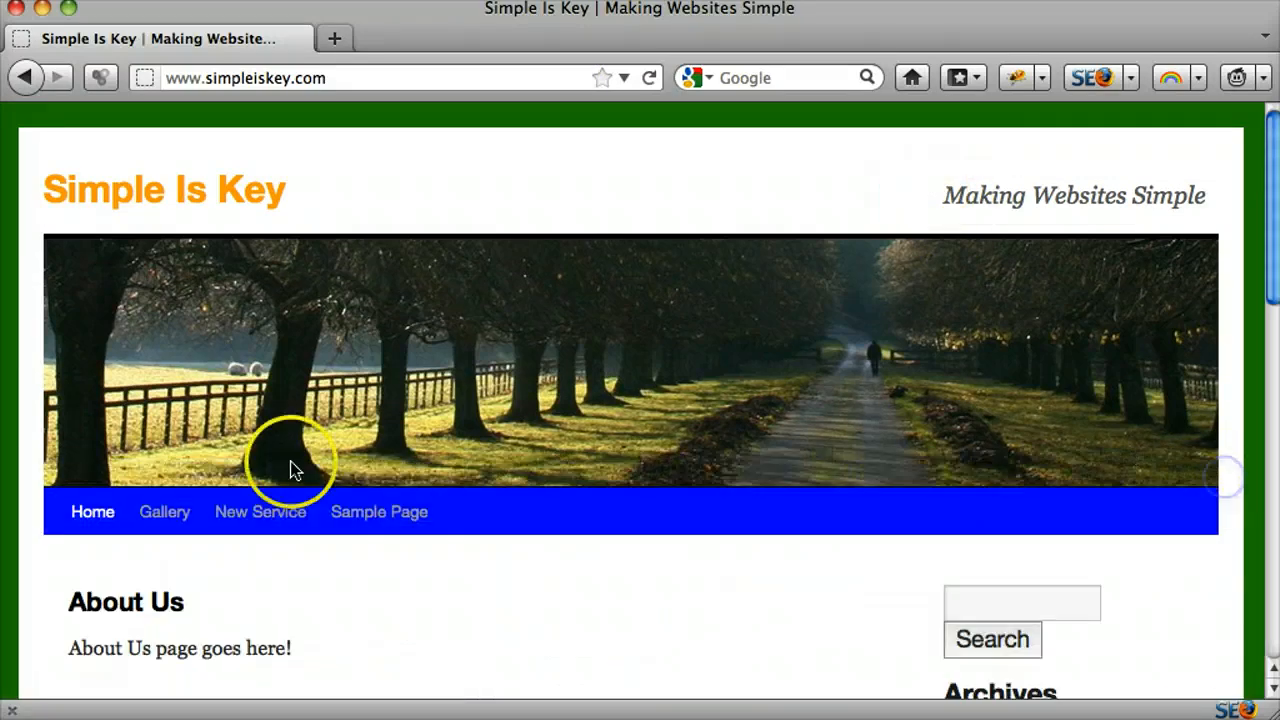
mouse_move(716, 330)
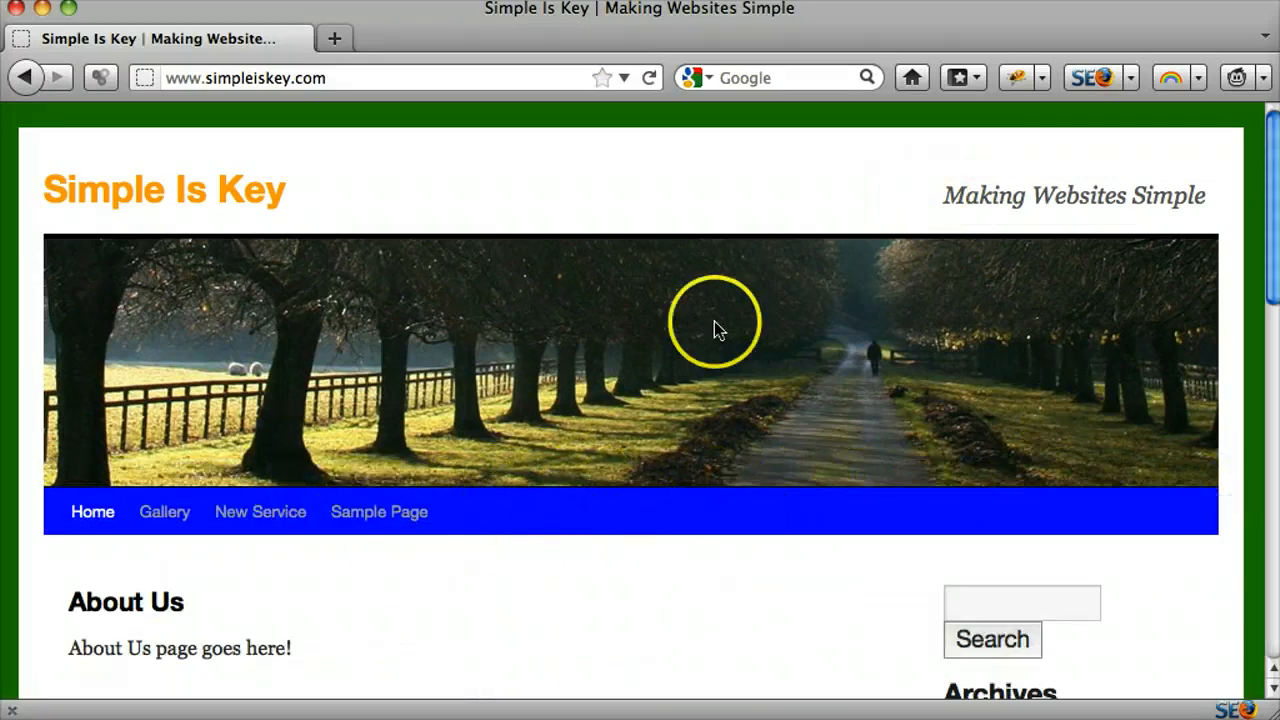
mouse_move(820, 424)
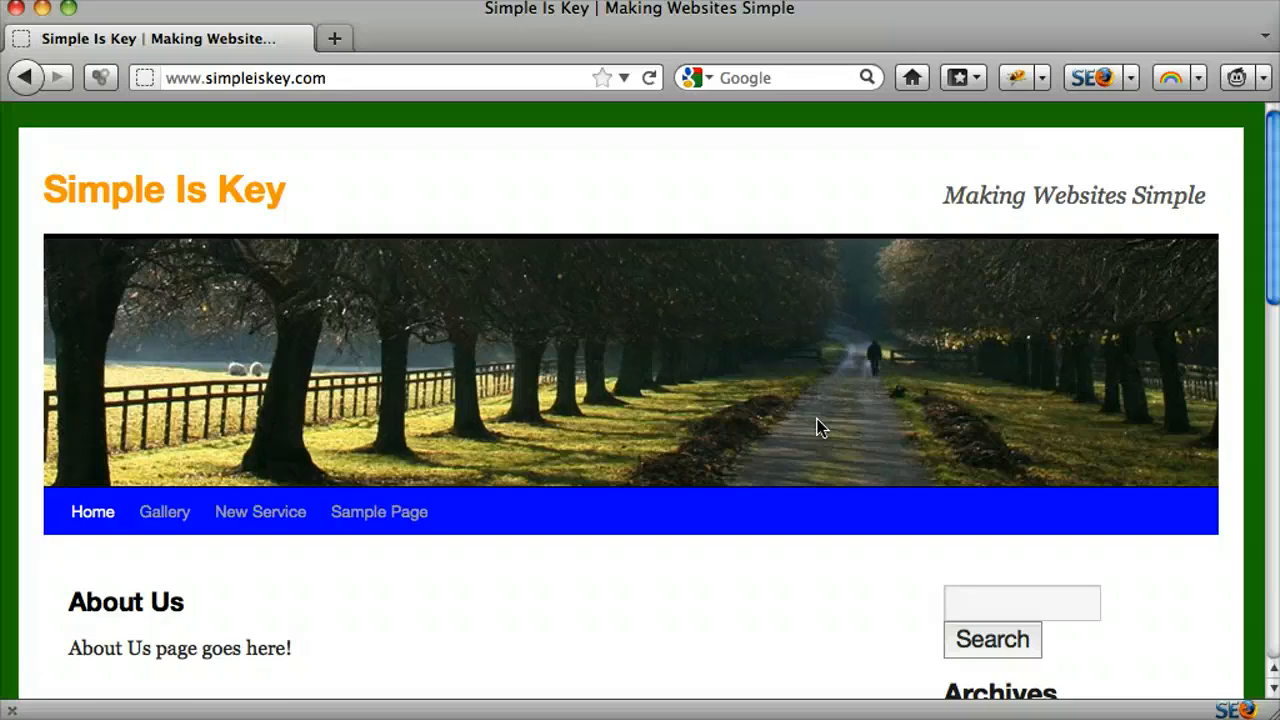
mouse_move(978, 224)
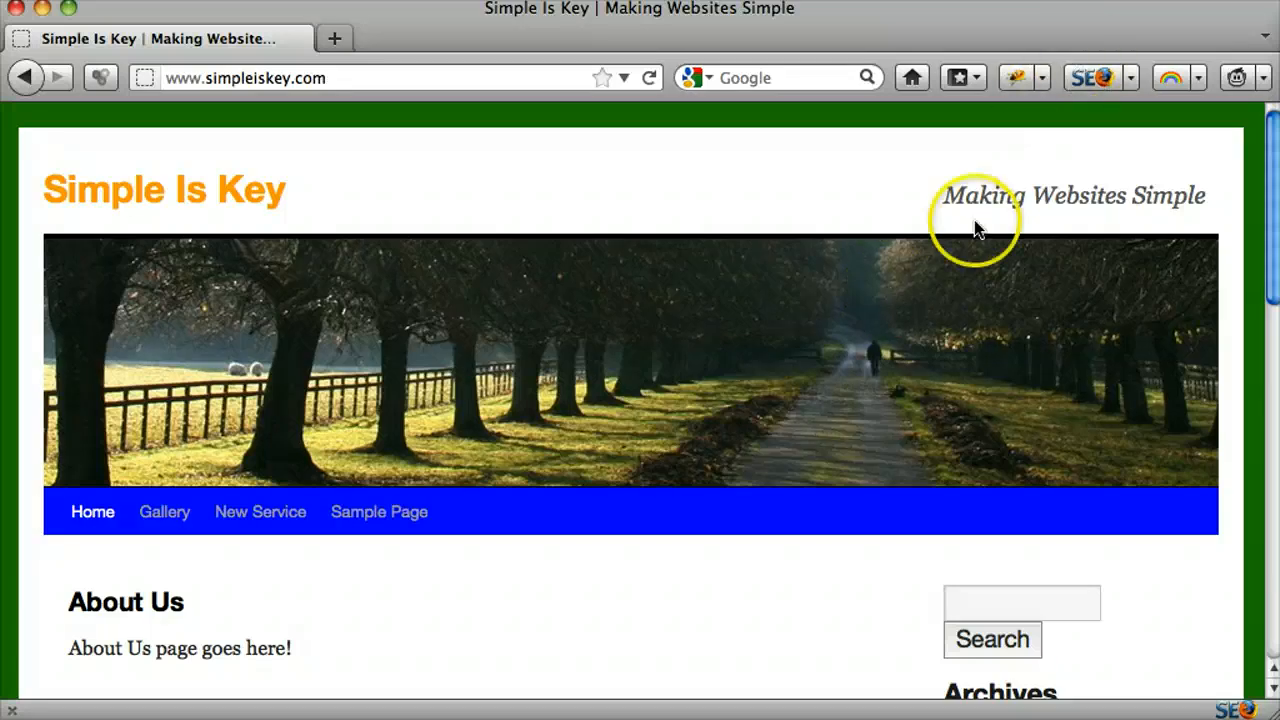
mouse_move(872, 378)
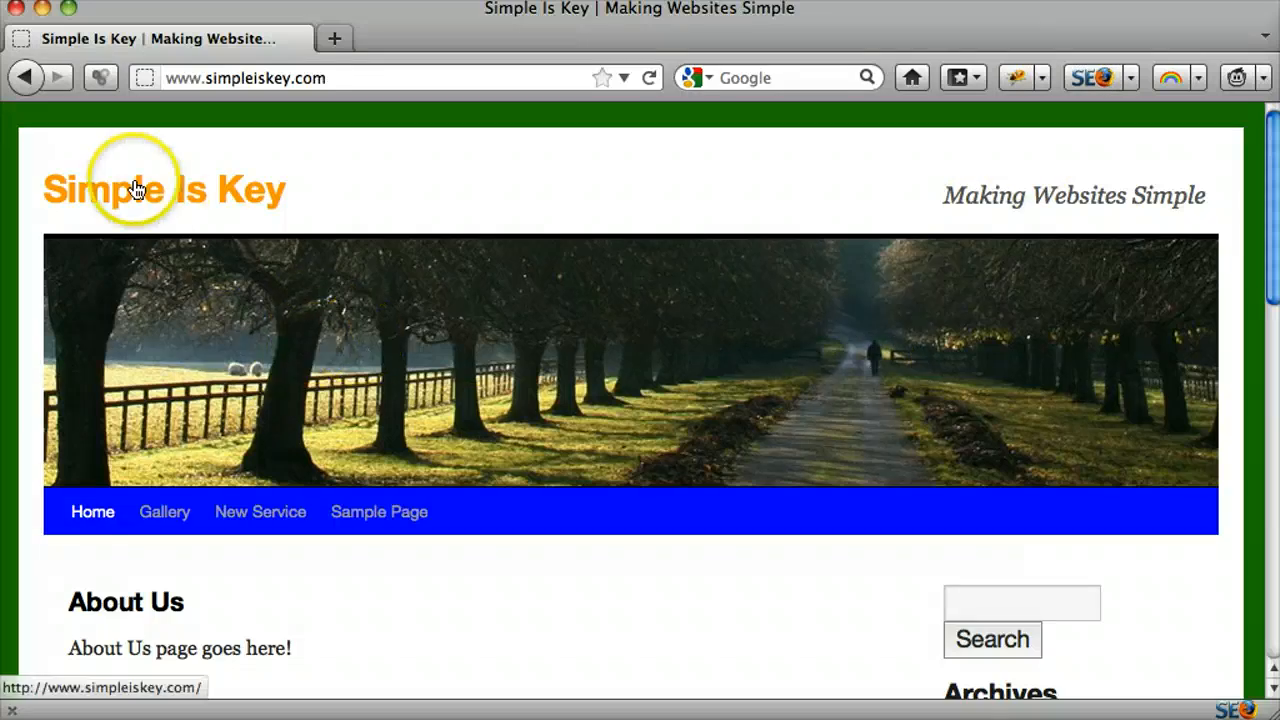
mouse_move(796, 162)
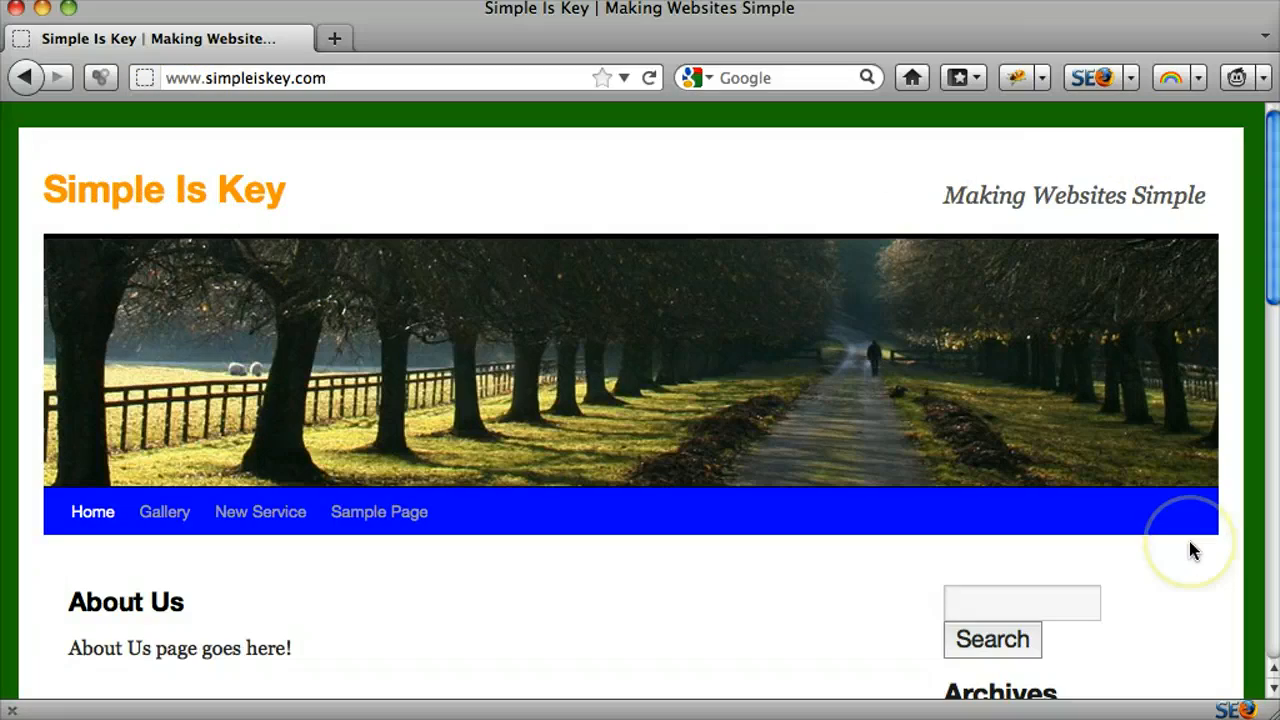
mouse_move(1024, 196)
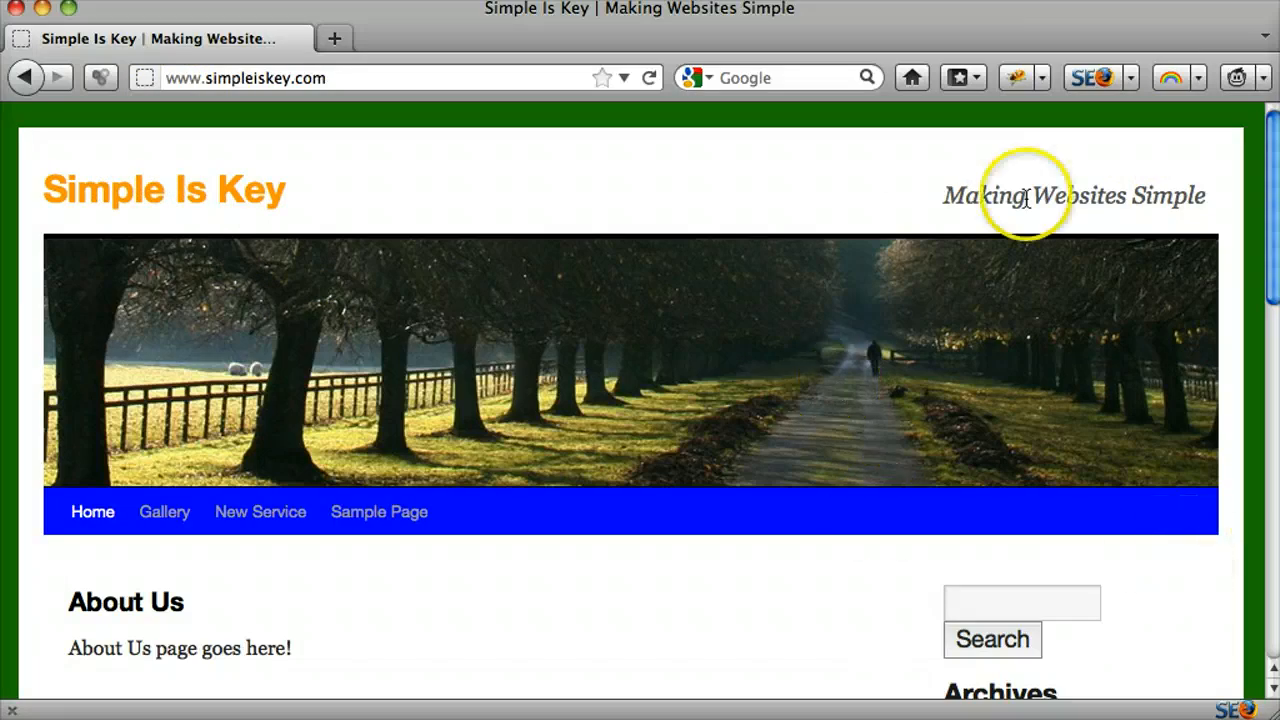
mouse_move(996, 276)
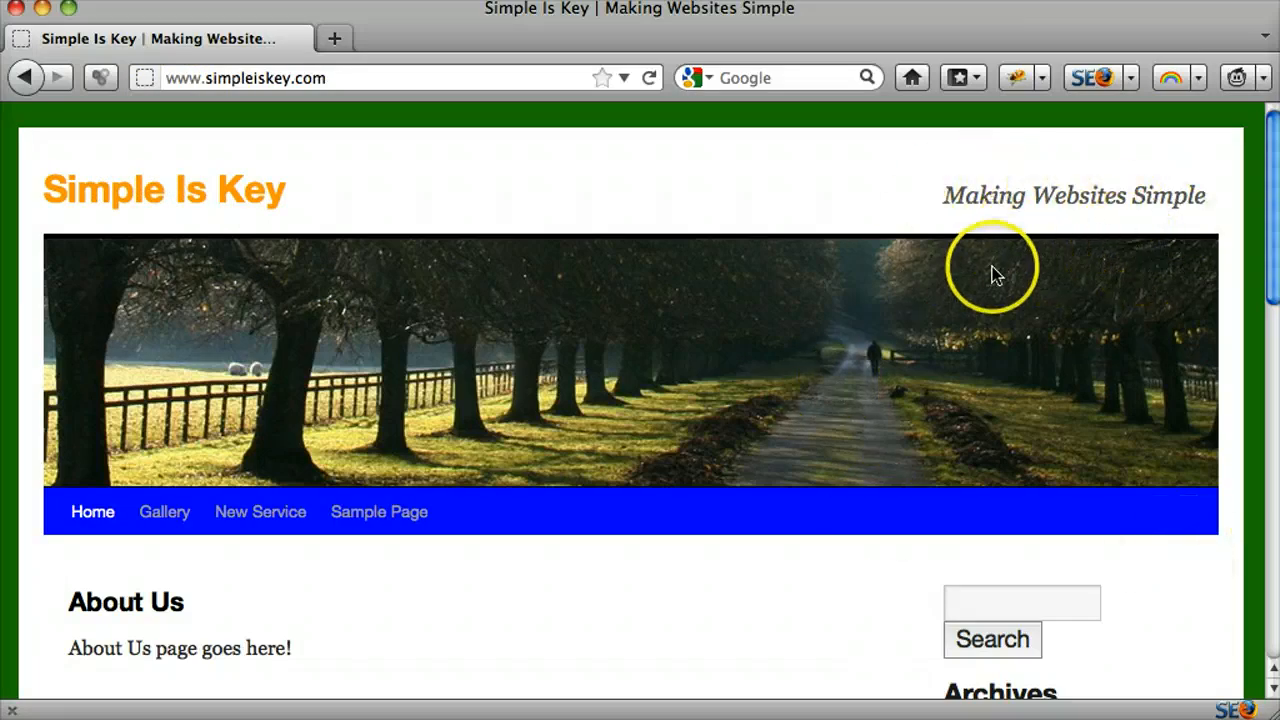
mouse_move(676, 78)
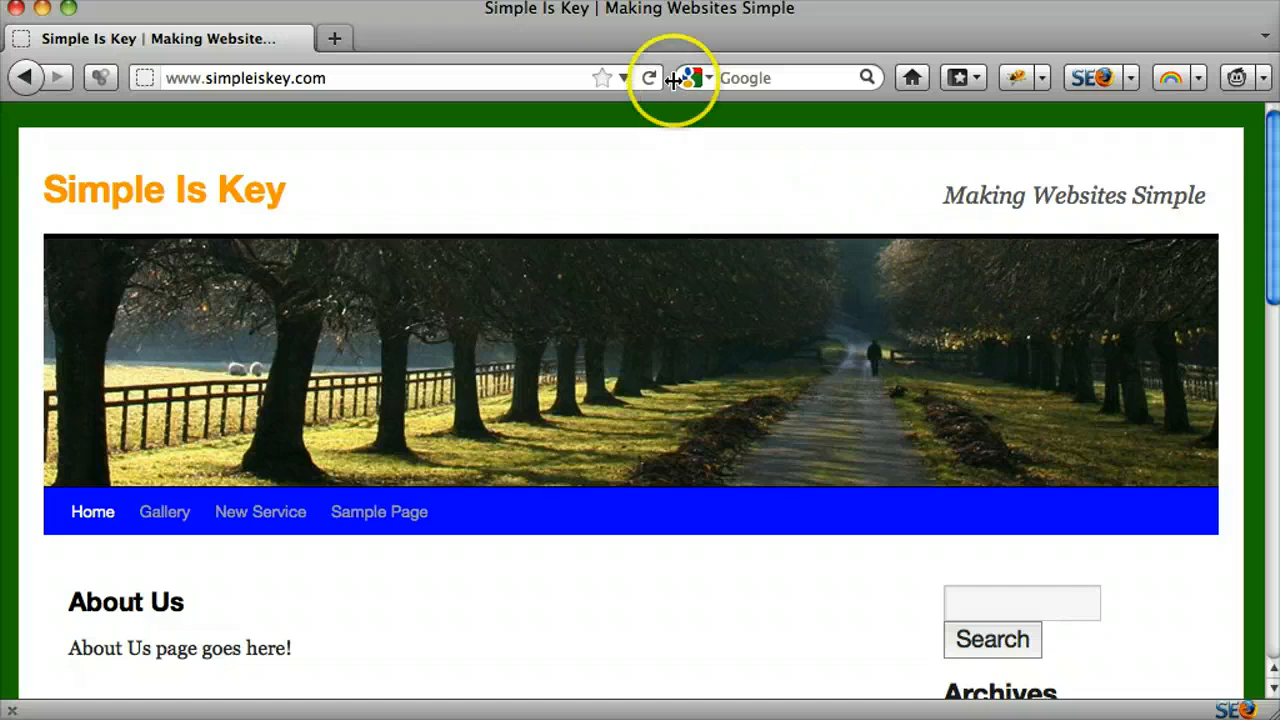
Step: Reload the page to restore the original black title, light background and black menu
left_click(648, 78)
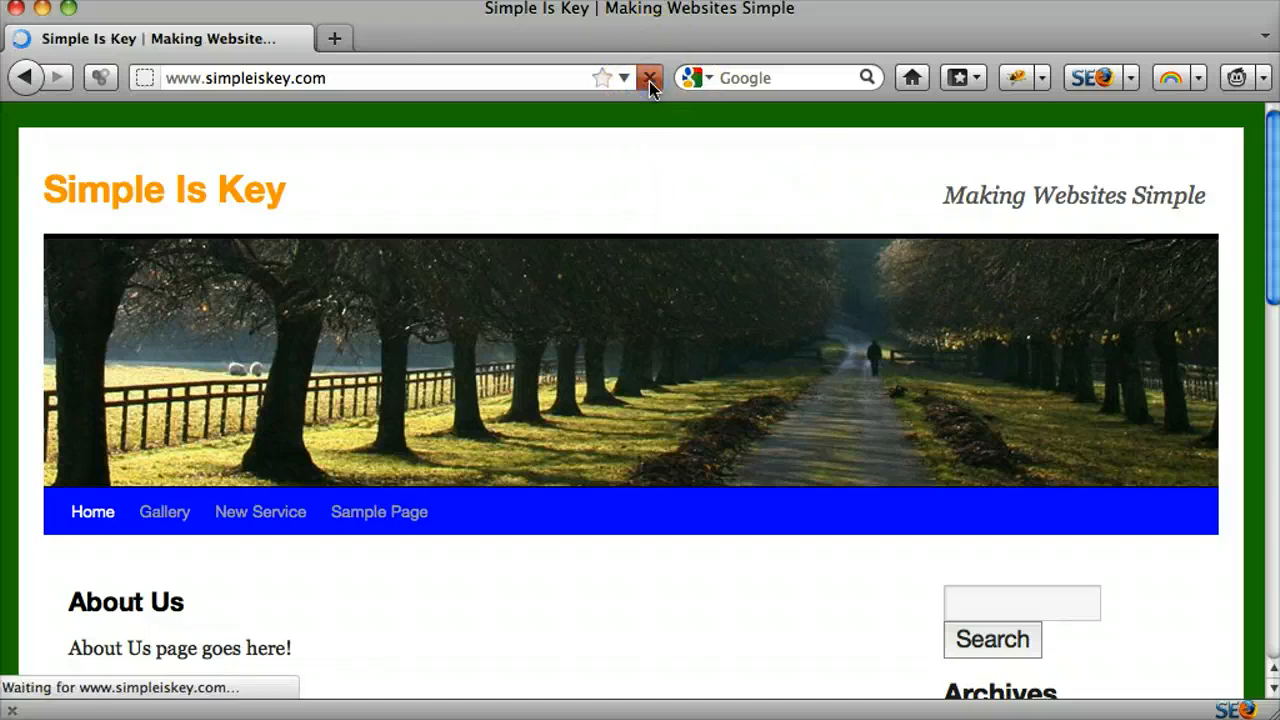
left_click(648, 78)
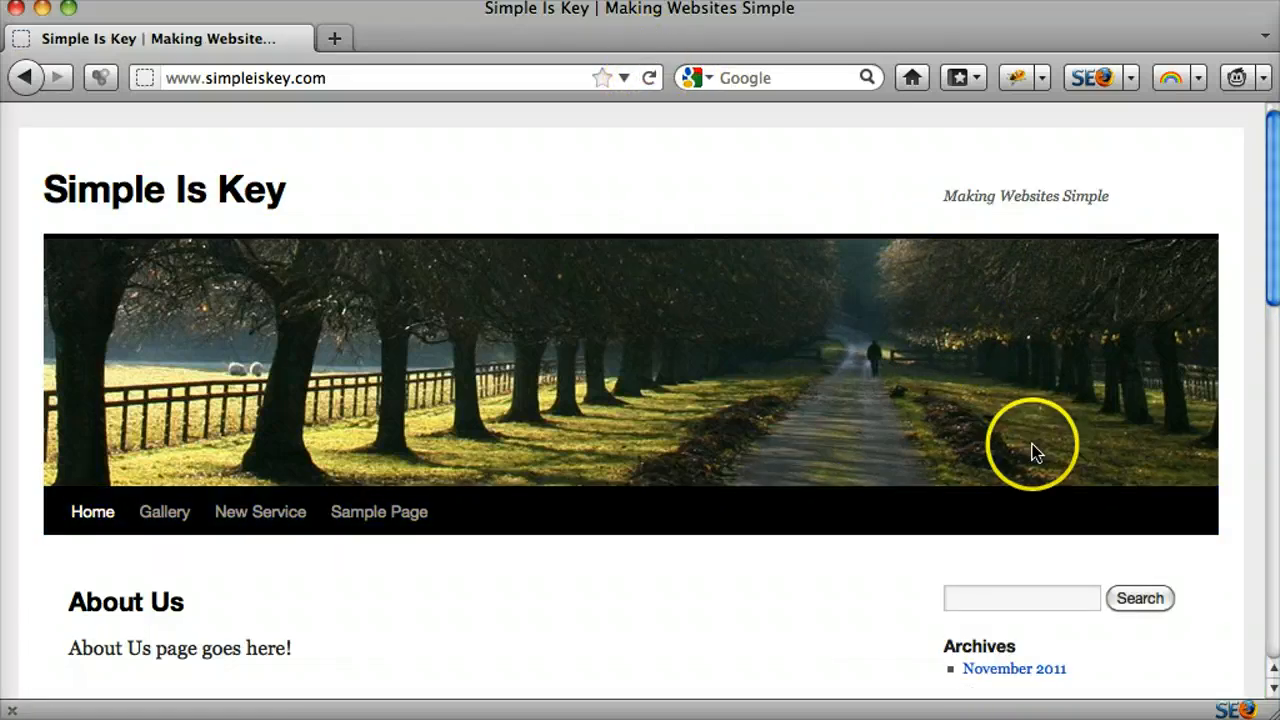
mouse_move(684, 336)
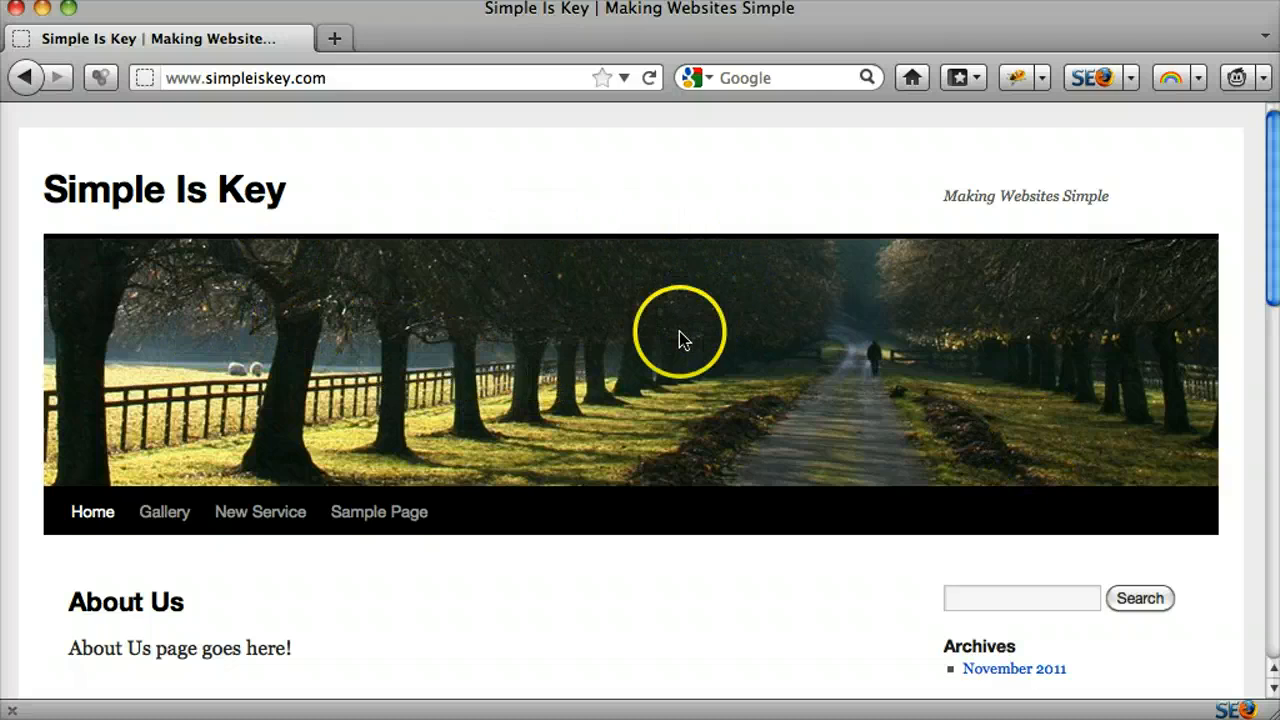